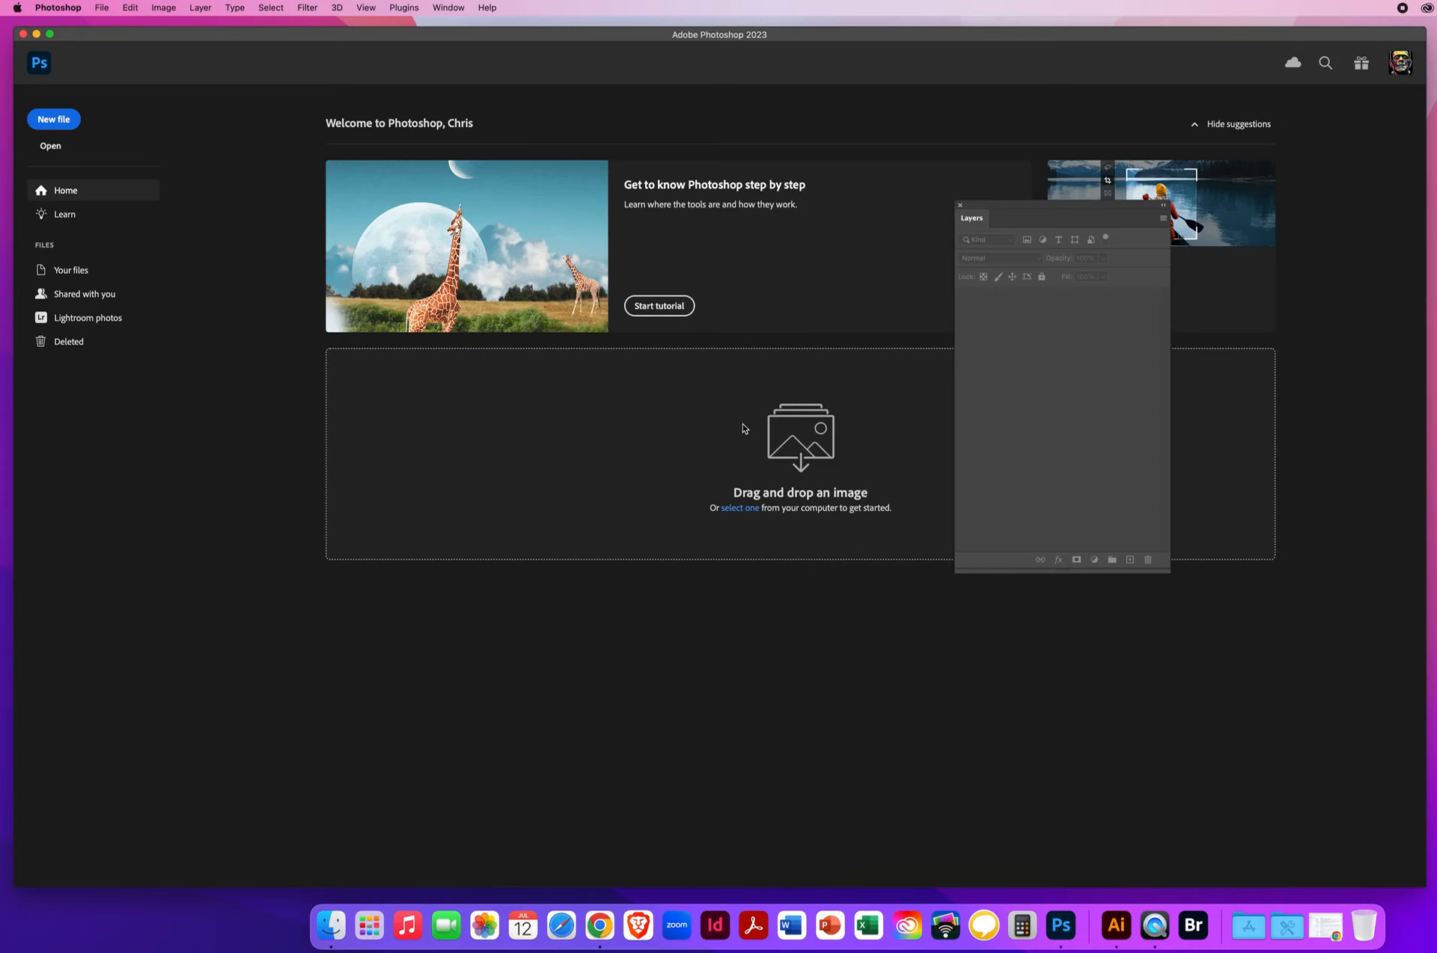
{"action": "mouse_move", "coordinate": [417, 397]}
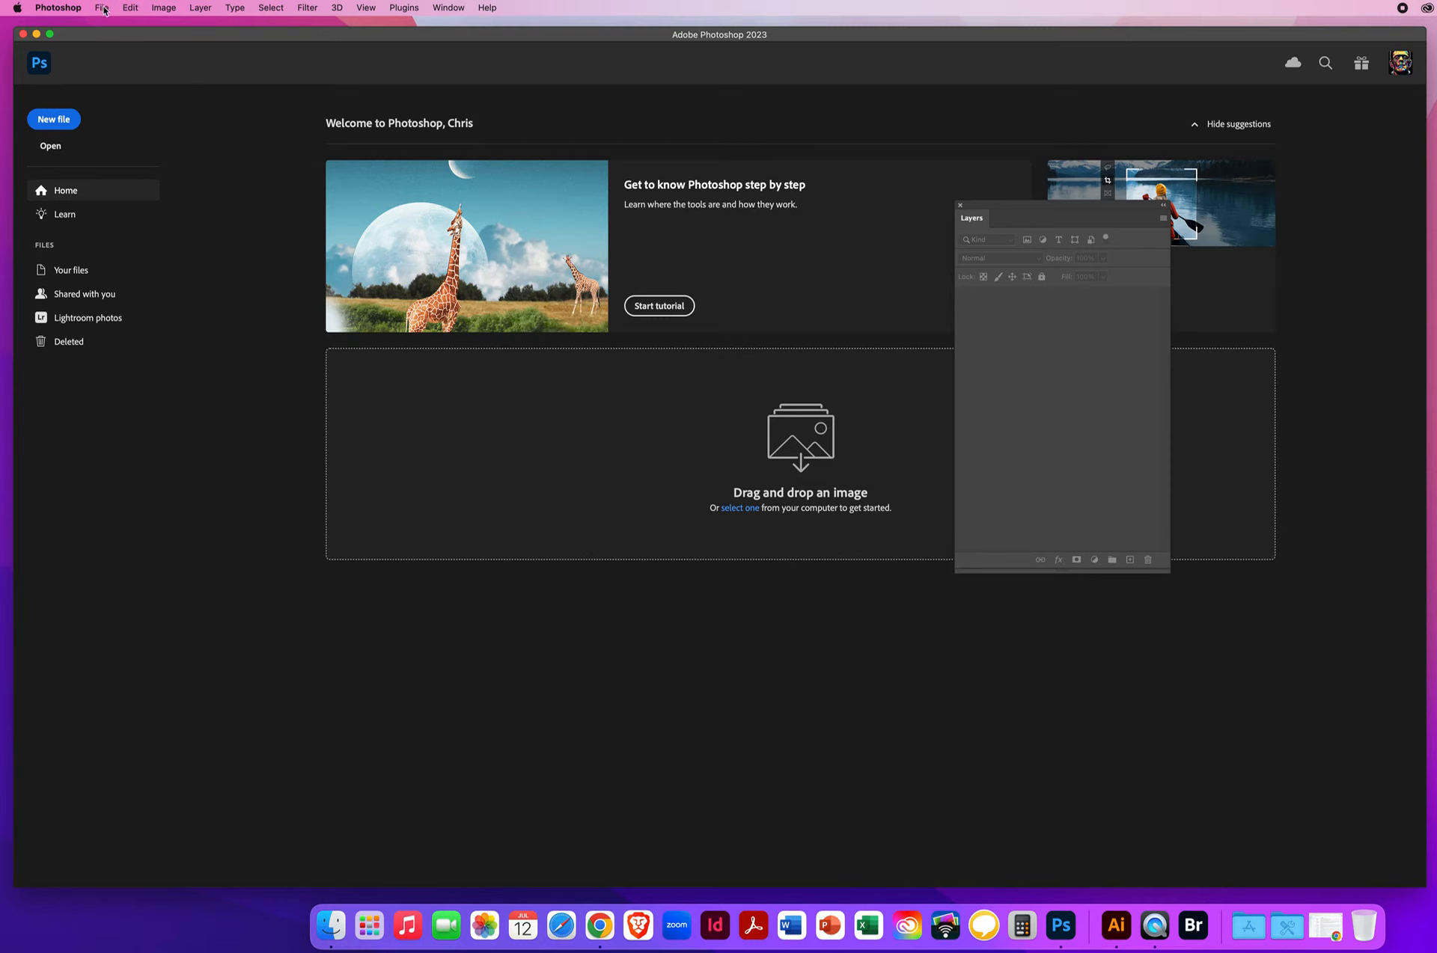
Open 1 Too Yellow.JPG from PS DEMOS > PS - CHAPTER 8 > 8.8 Too Yellow
{"action": "left_click", "coordinate": [51, 146]}
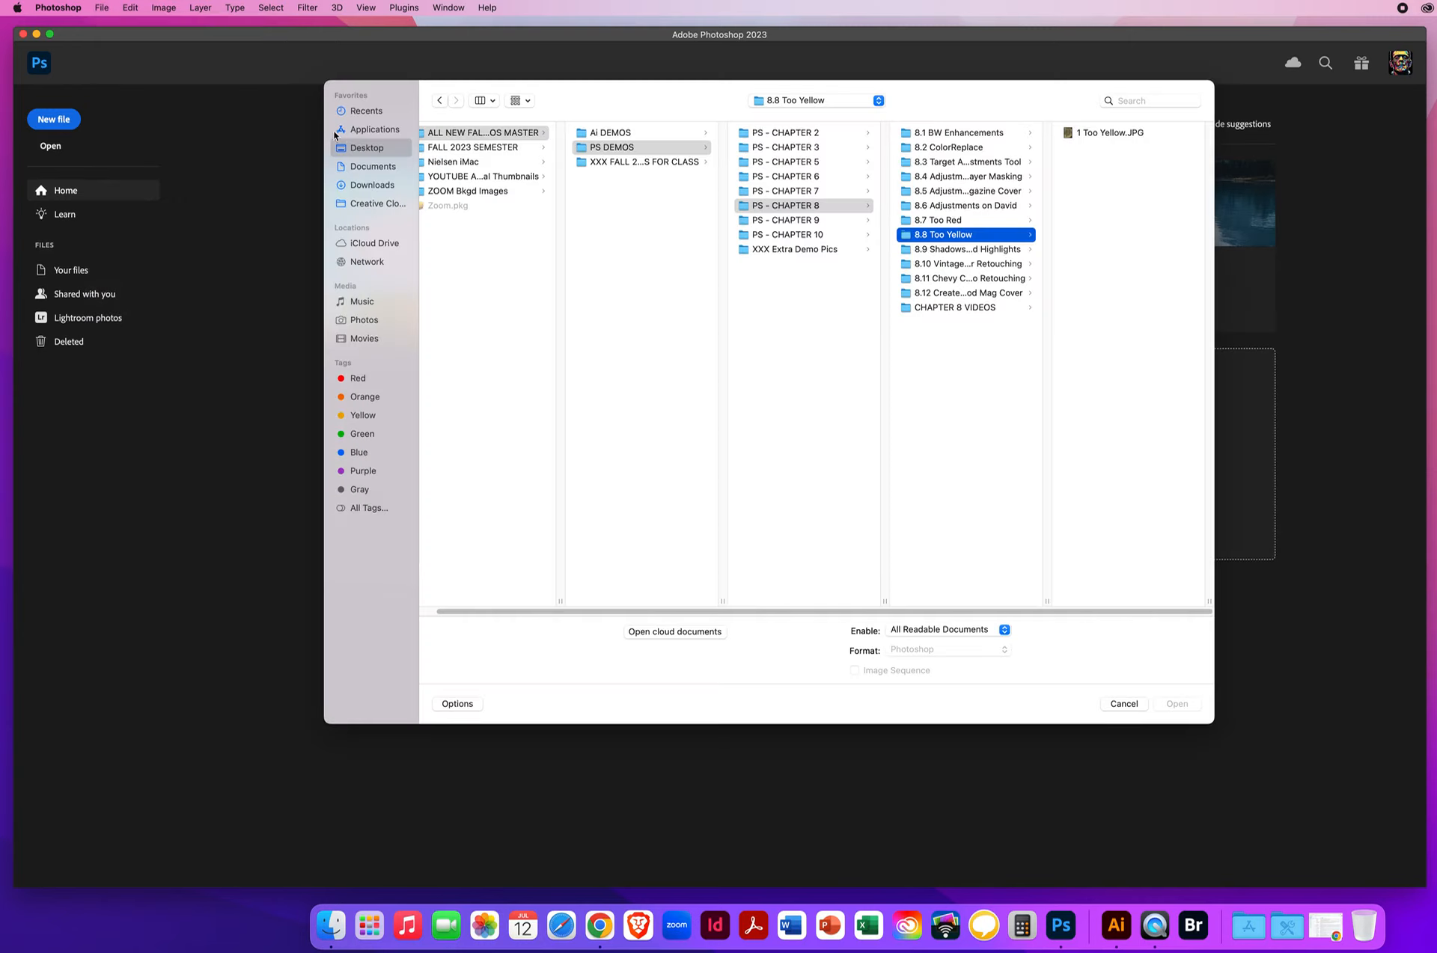
{"action": "left_click", "coordinate": [628, 149]}
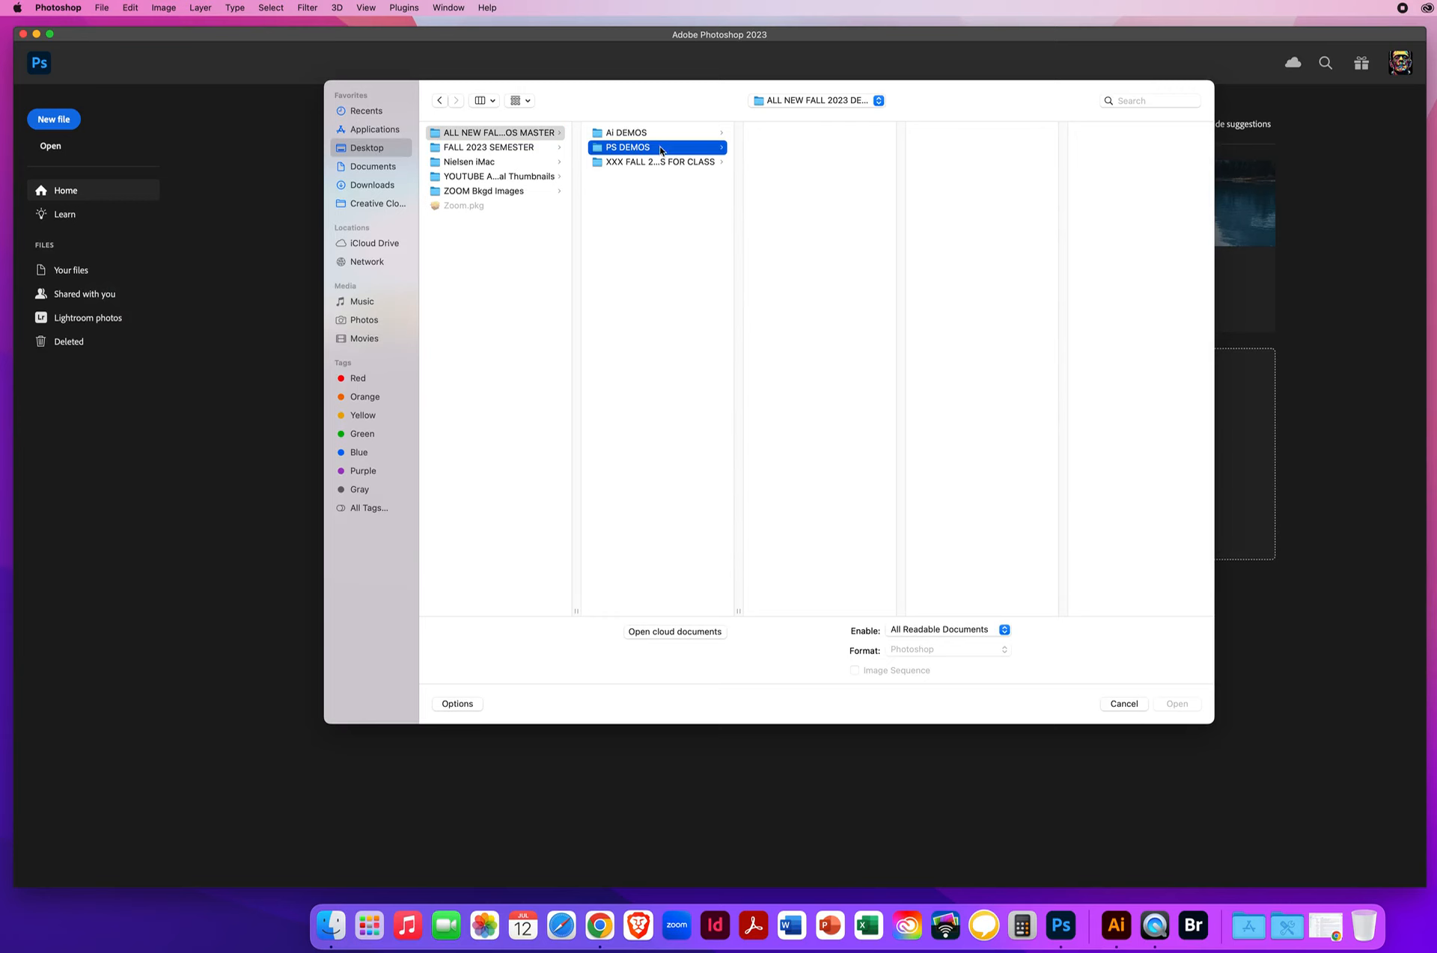
{"action": "left_click", "coordinate": [628, 147]}
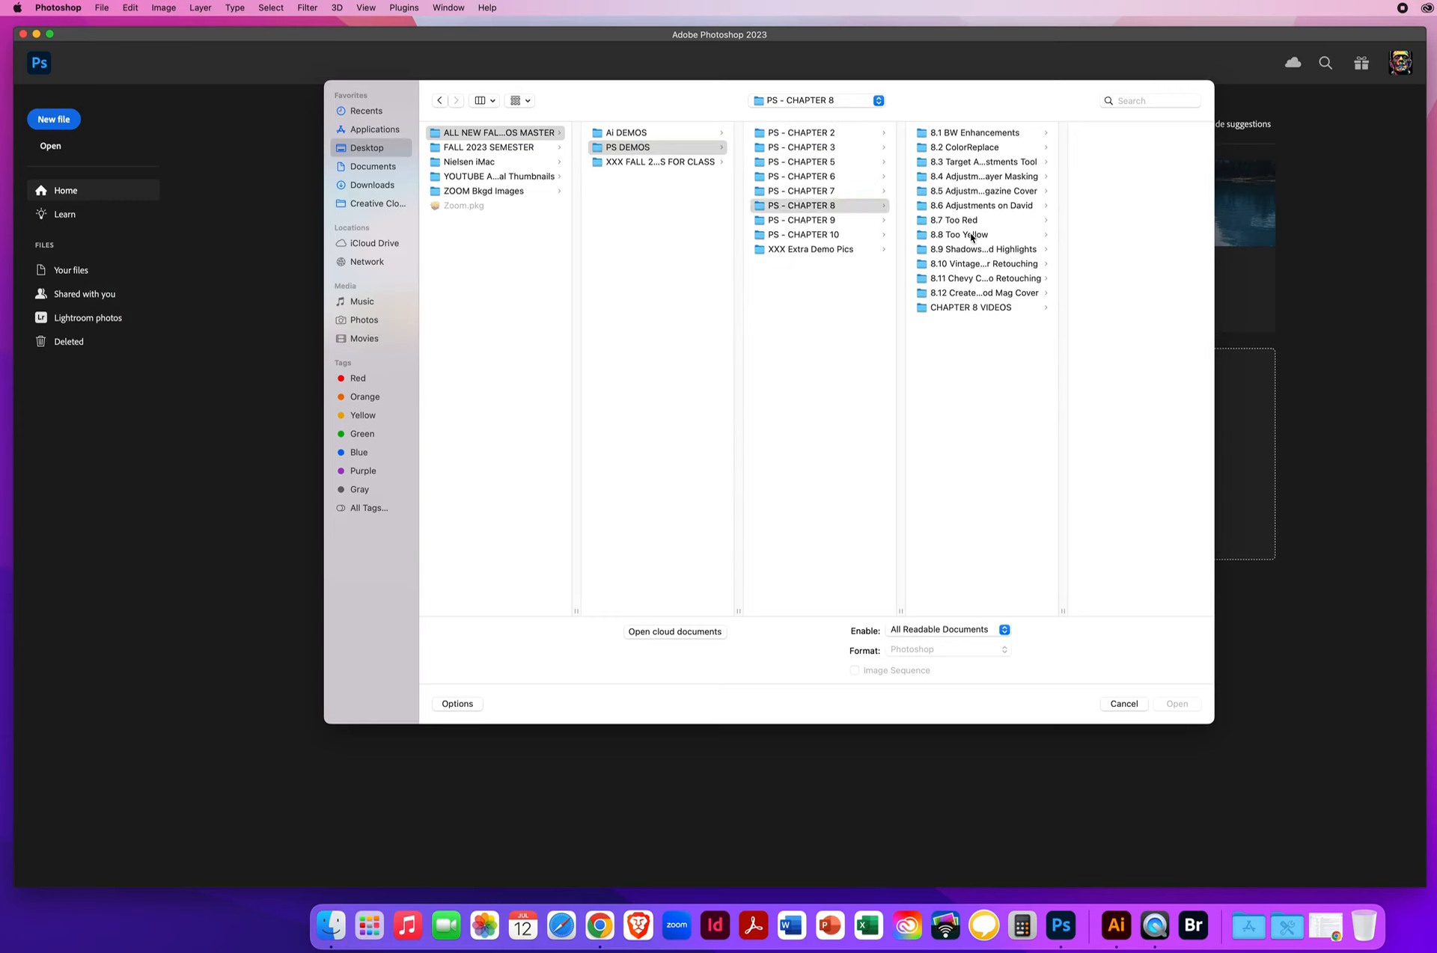
{"action": "left_click", "coordinate": [958, 235]}
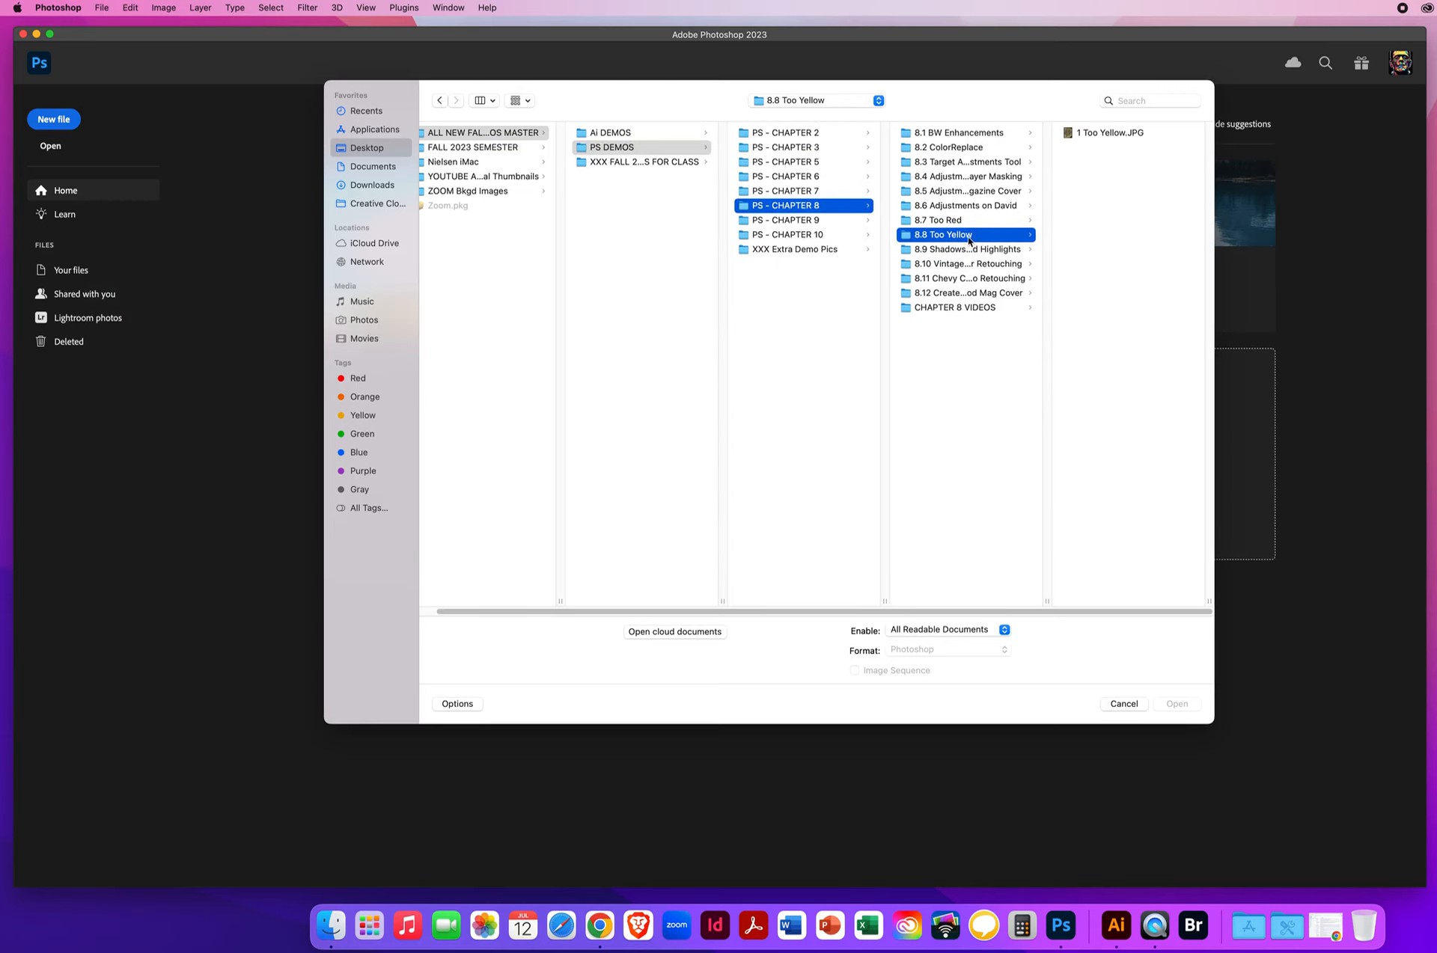
{"action": "left_click", "coordinate": [1122, 703]}
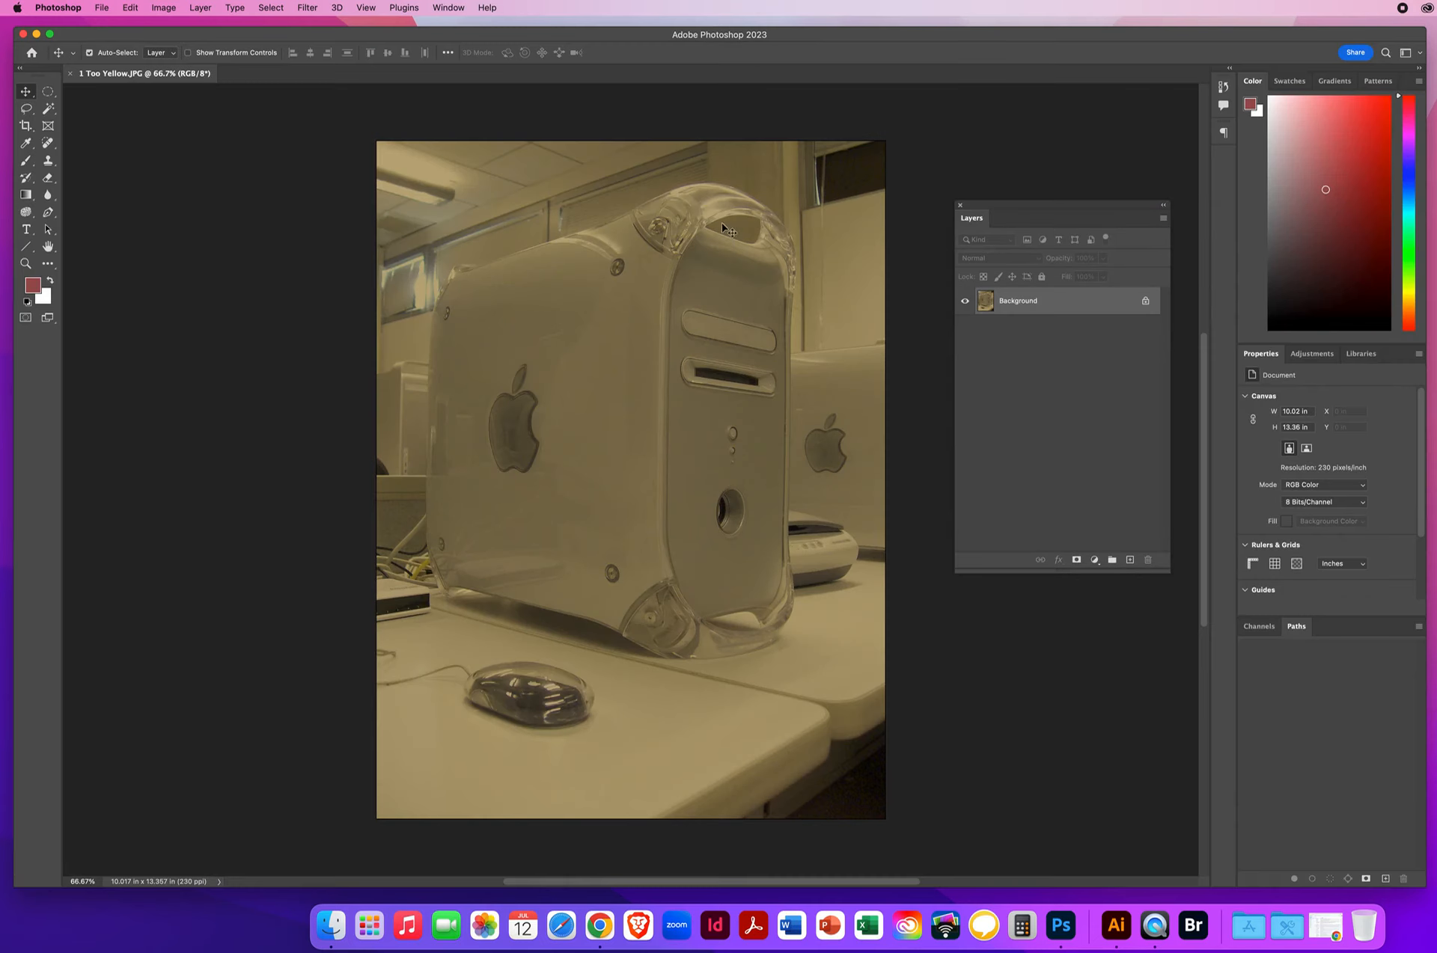
{"action": "mouse_move", "coordinate": [709, 408]}
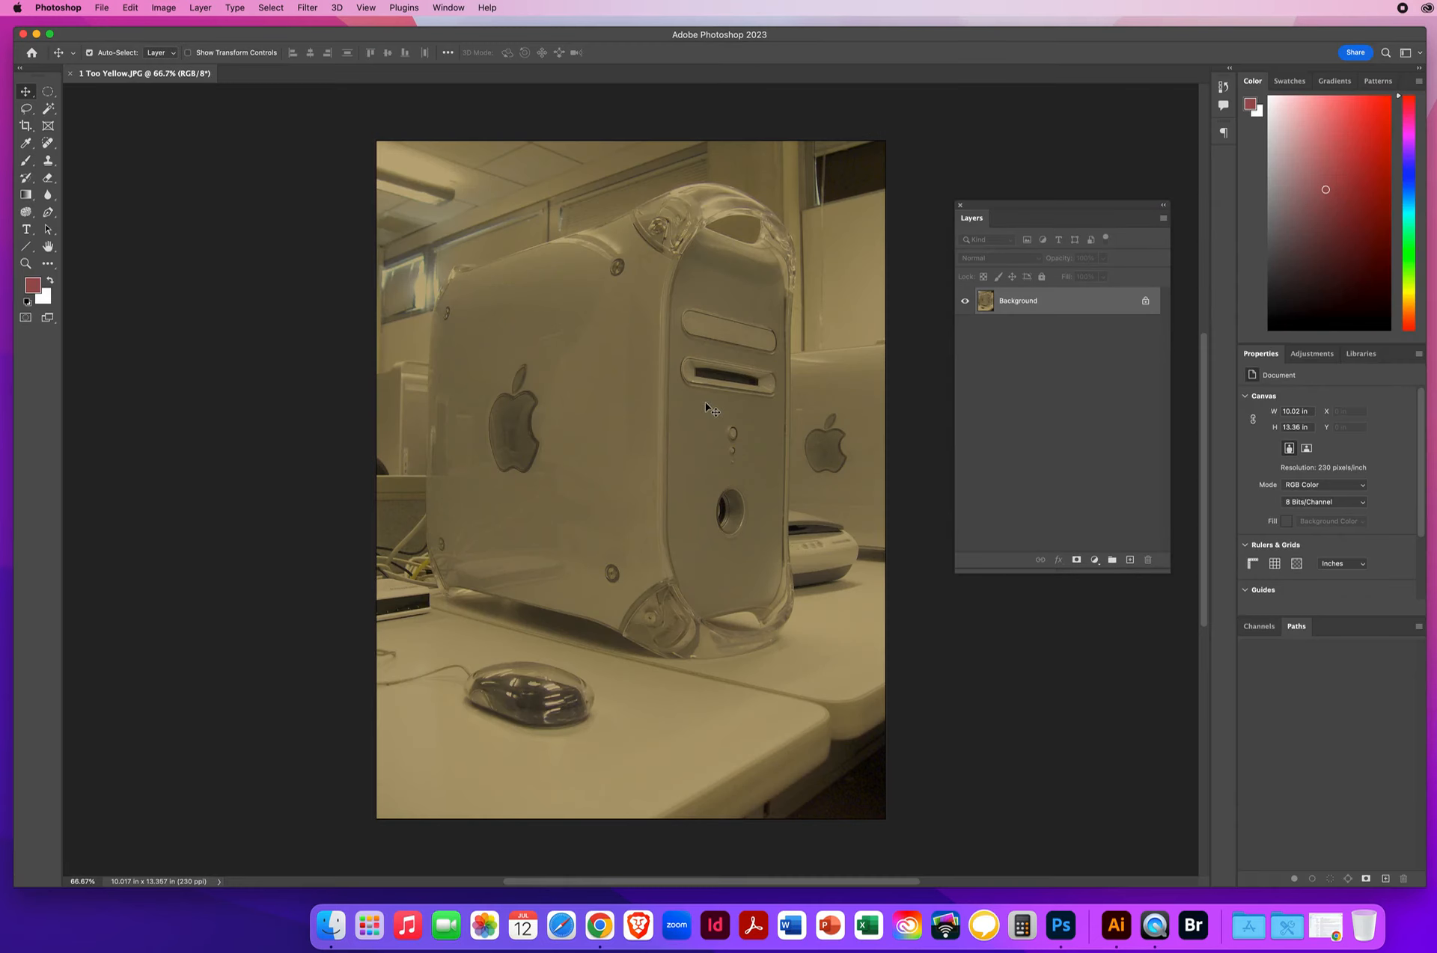
{"action": "mouse_move", "coordinate": [686, 473]}
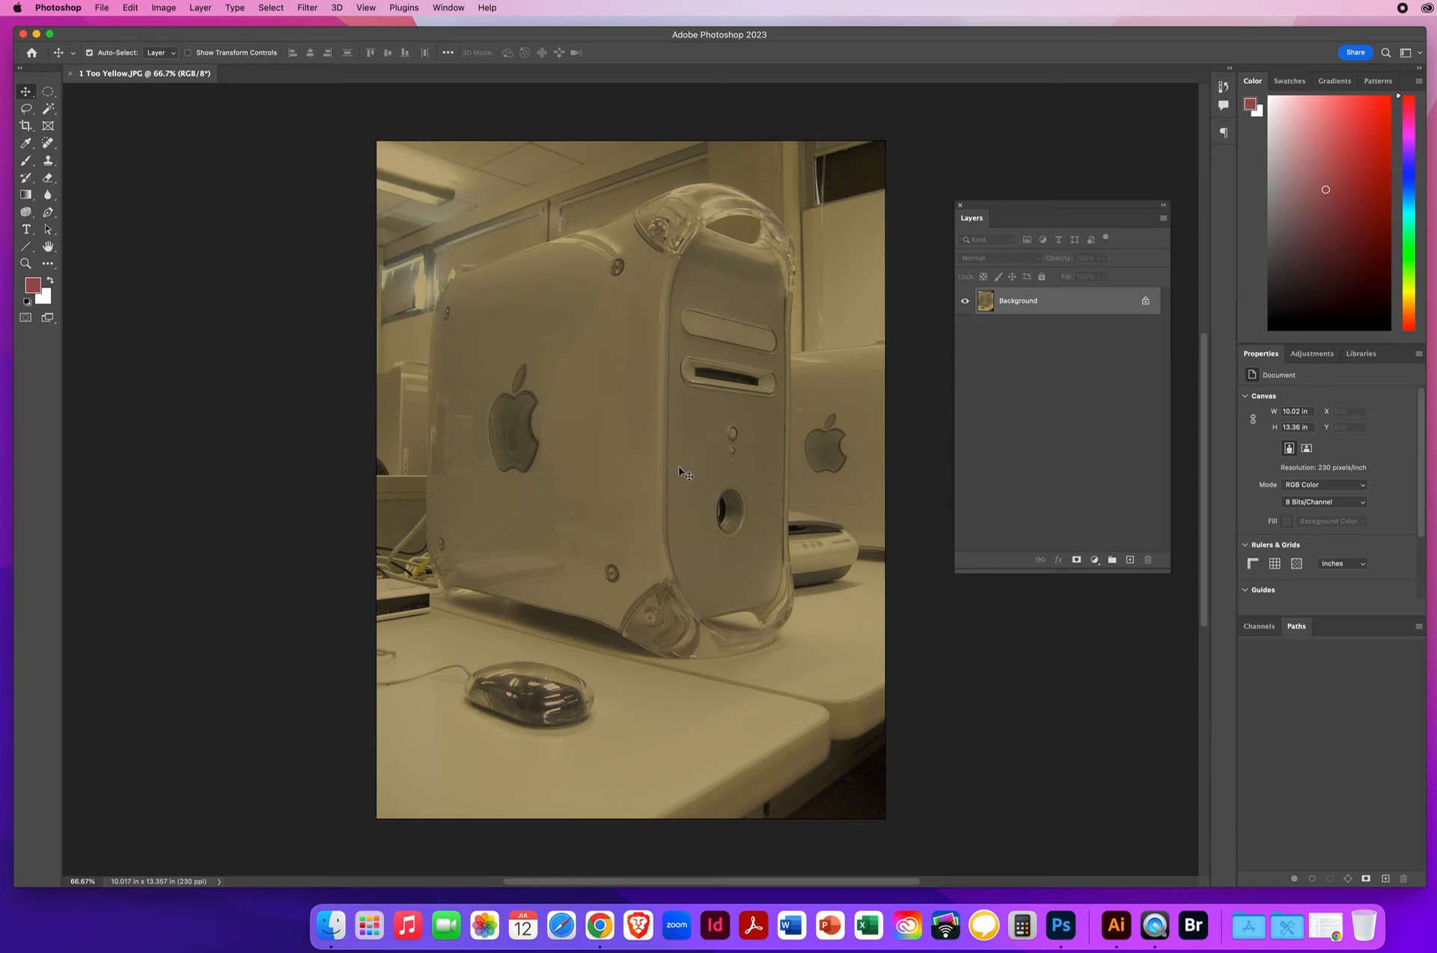
{"action": "mouse_move", "coordinate": [683, 470]}
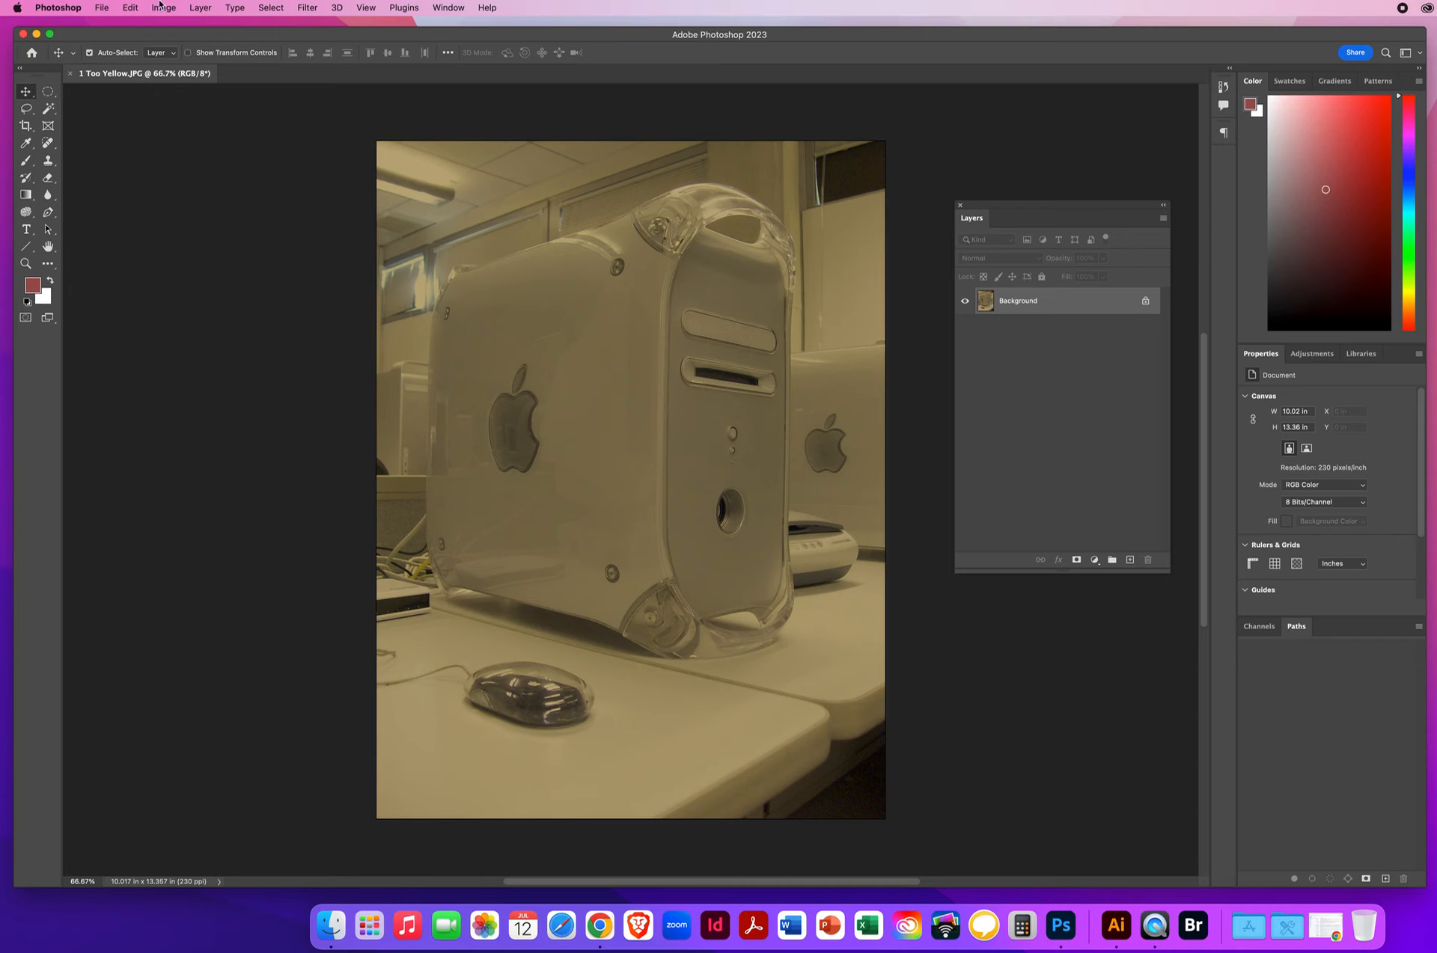
{"action": "left_click", "coordinate": [163, 8]}
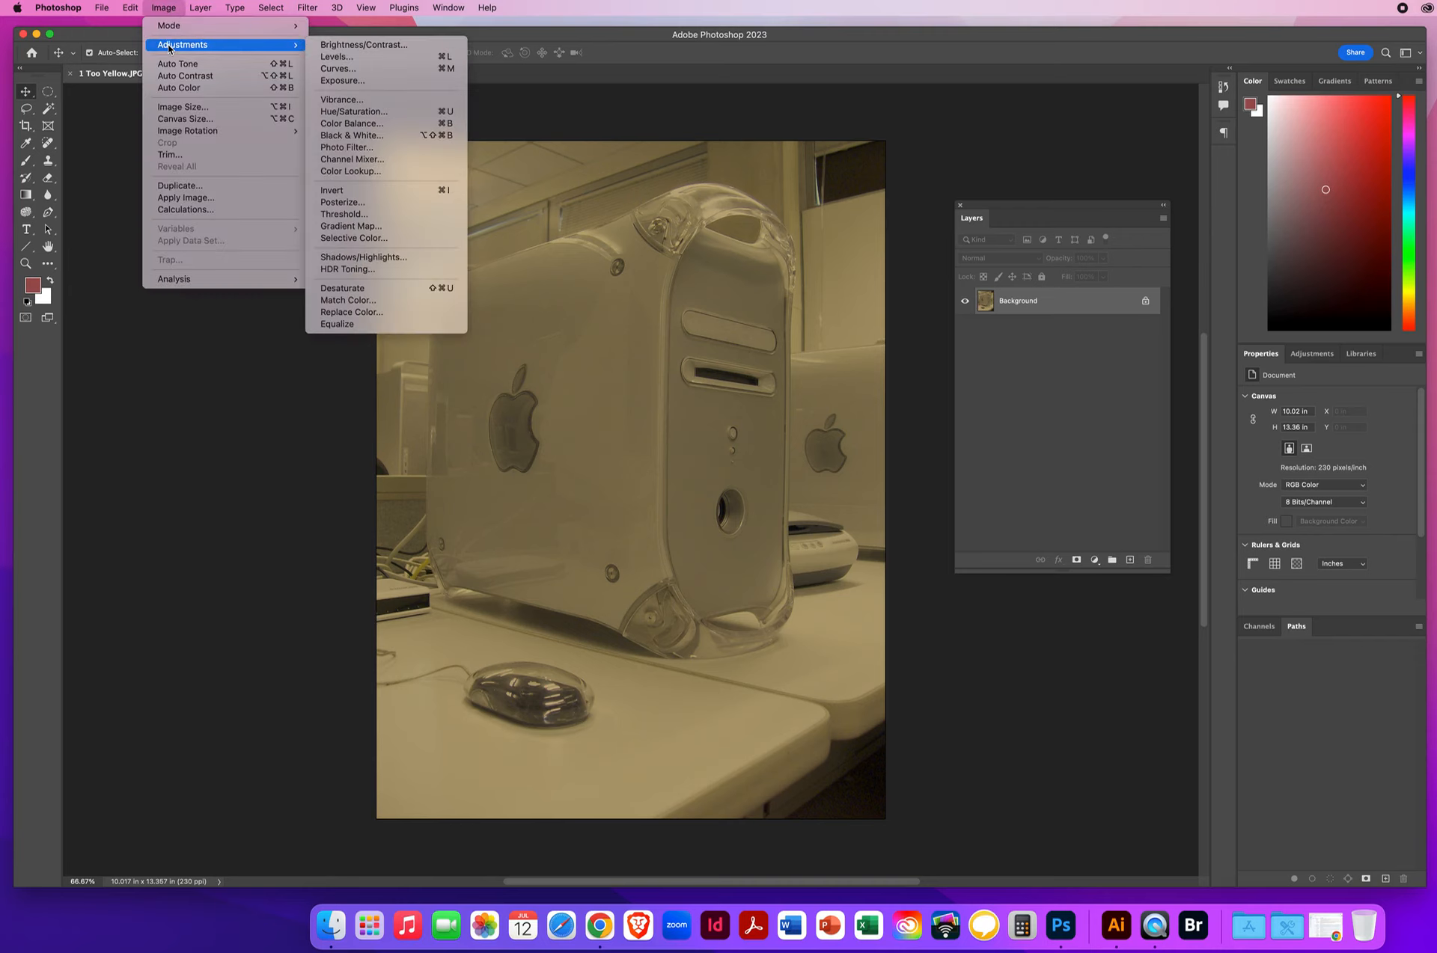
{"action": "mouse_move", "coordinate": [374, 270]}
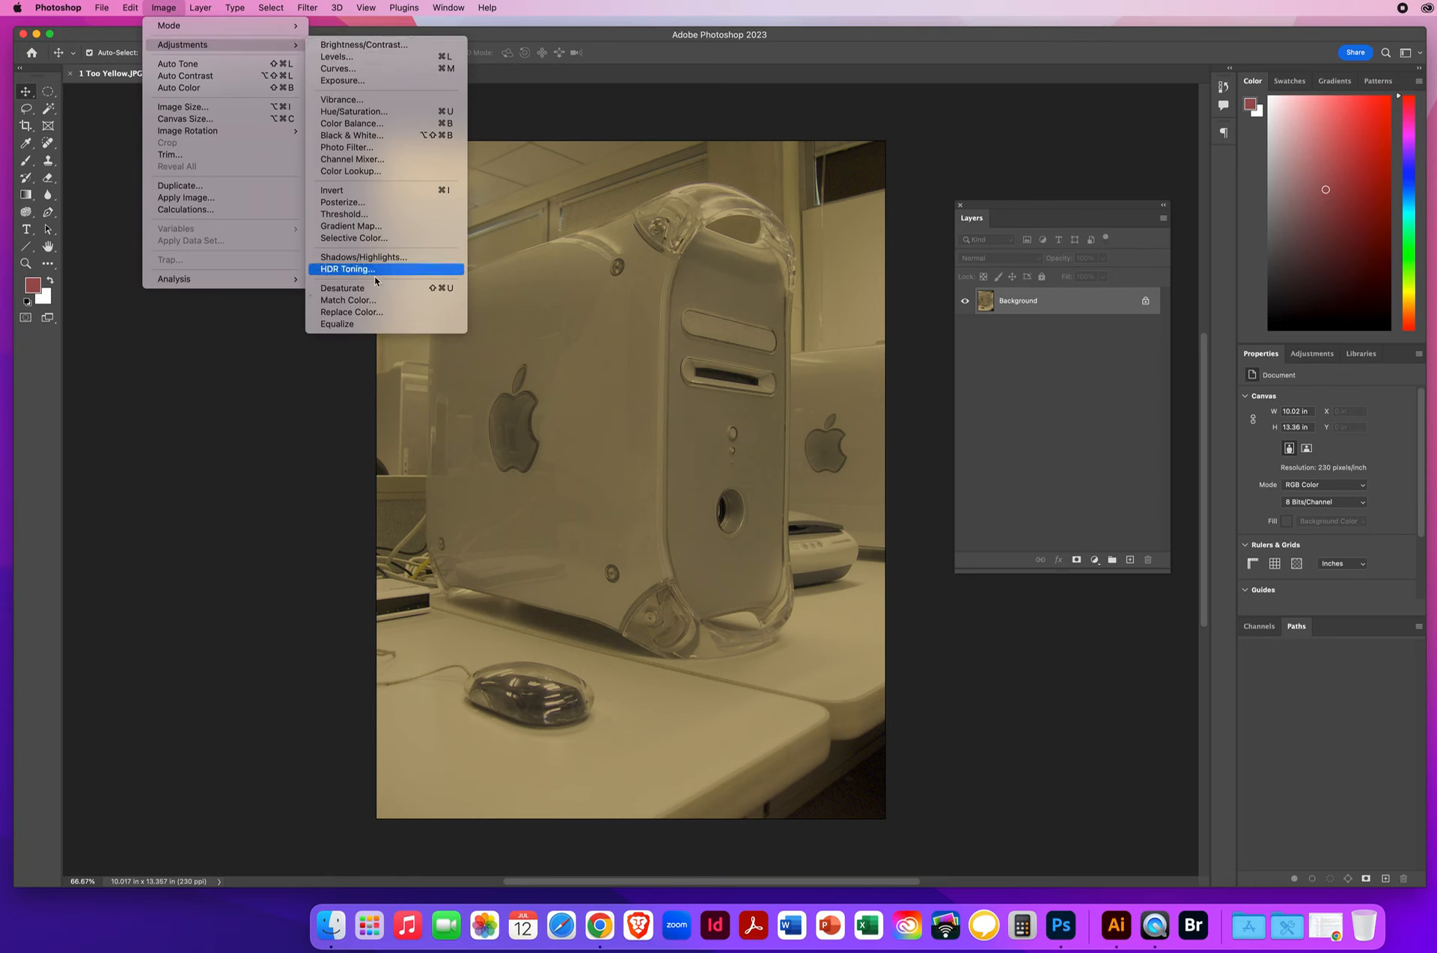
{"action": "mouse_move", "coordinate": [350, 226]}
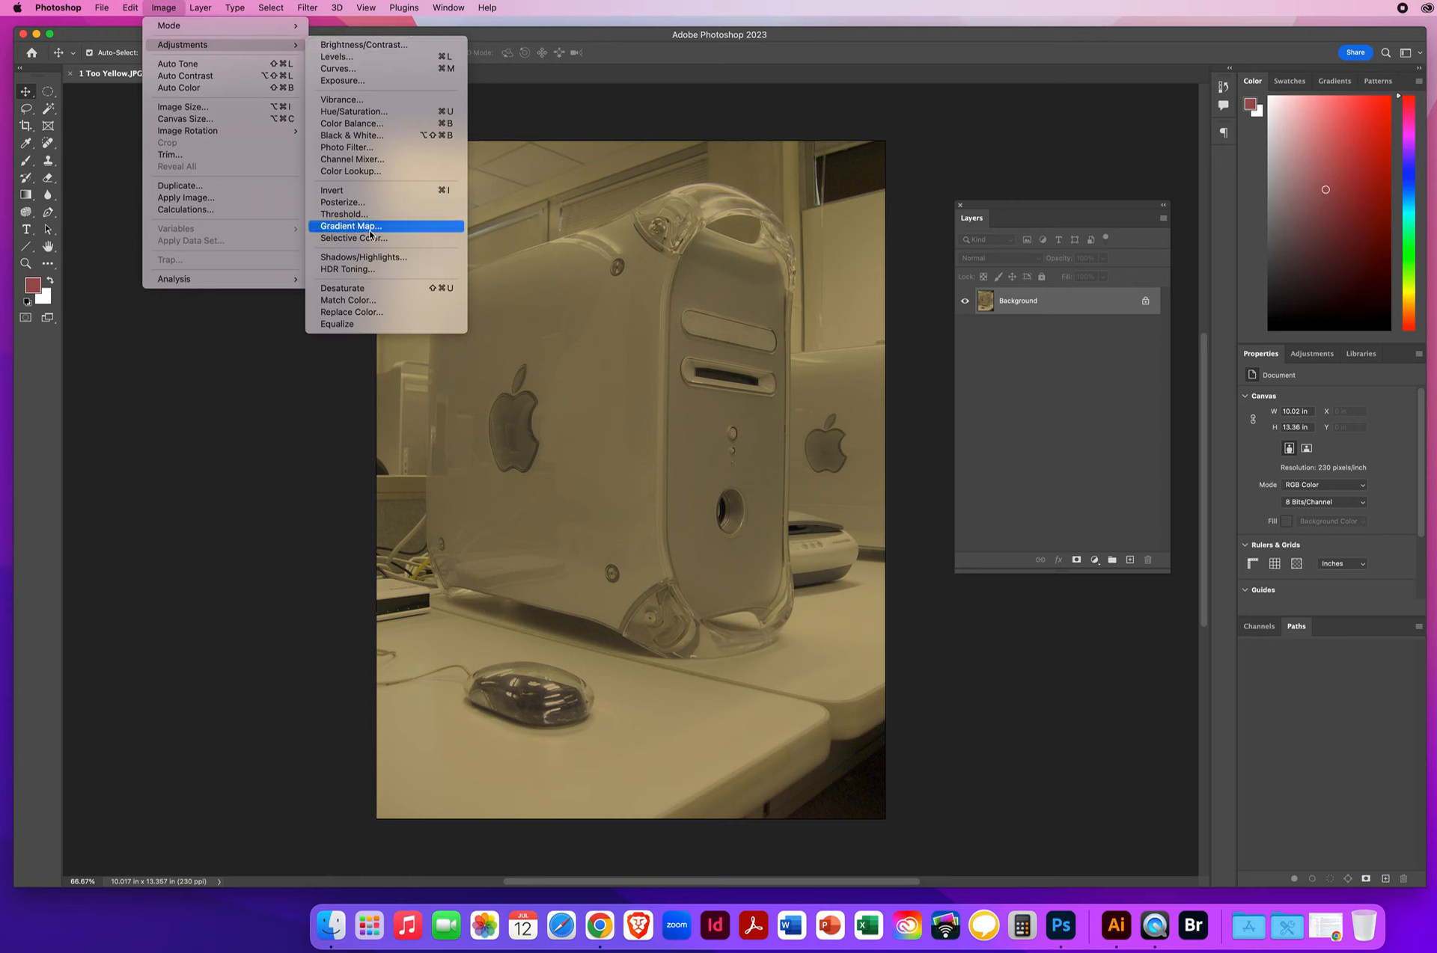
{"action": "mouse_move", "coordinate": [247, 365]}
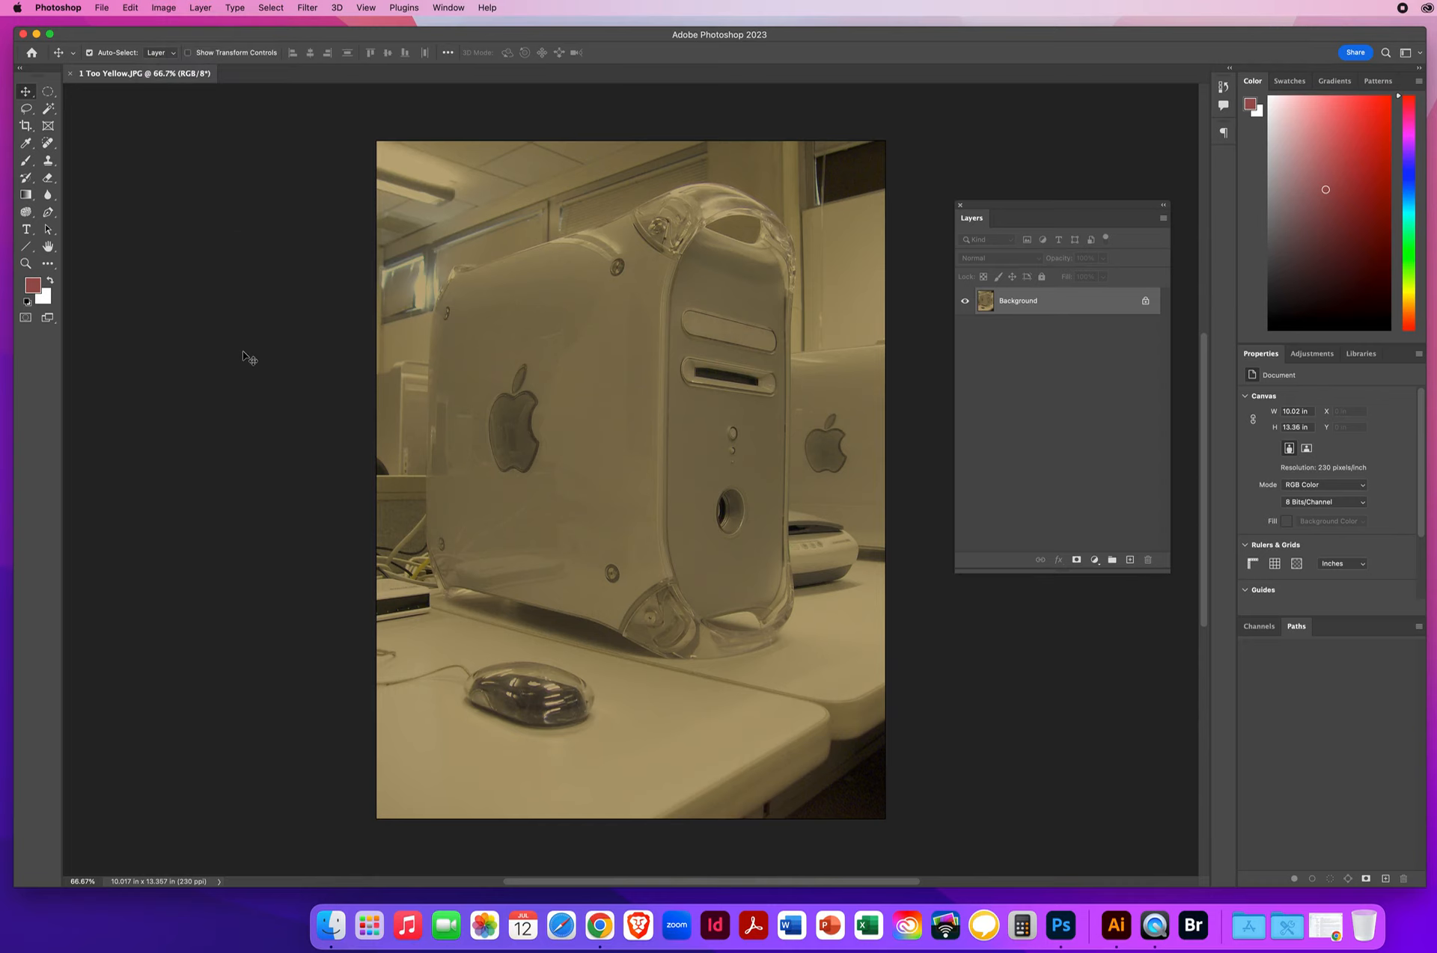
{"action": "mouse_move", "coordinate": [571, 325]}
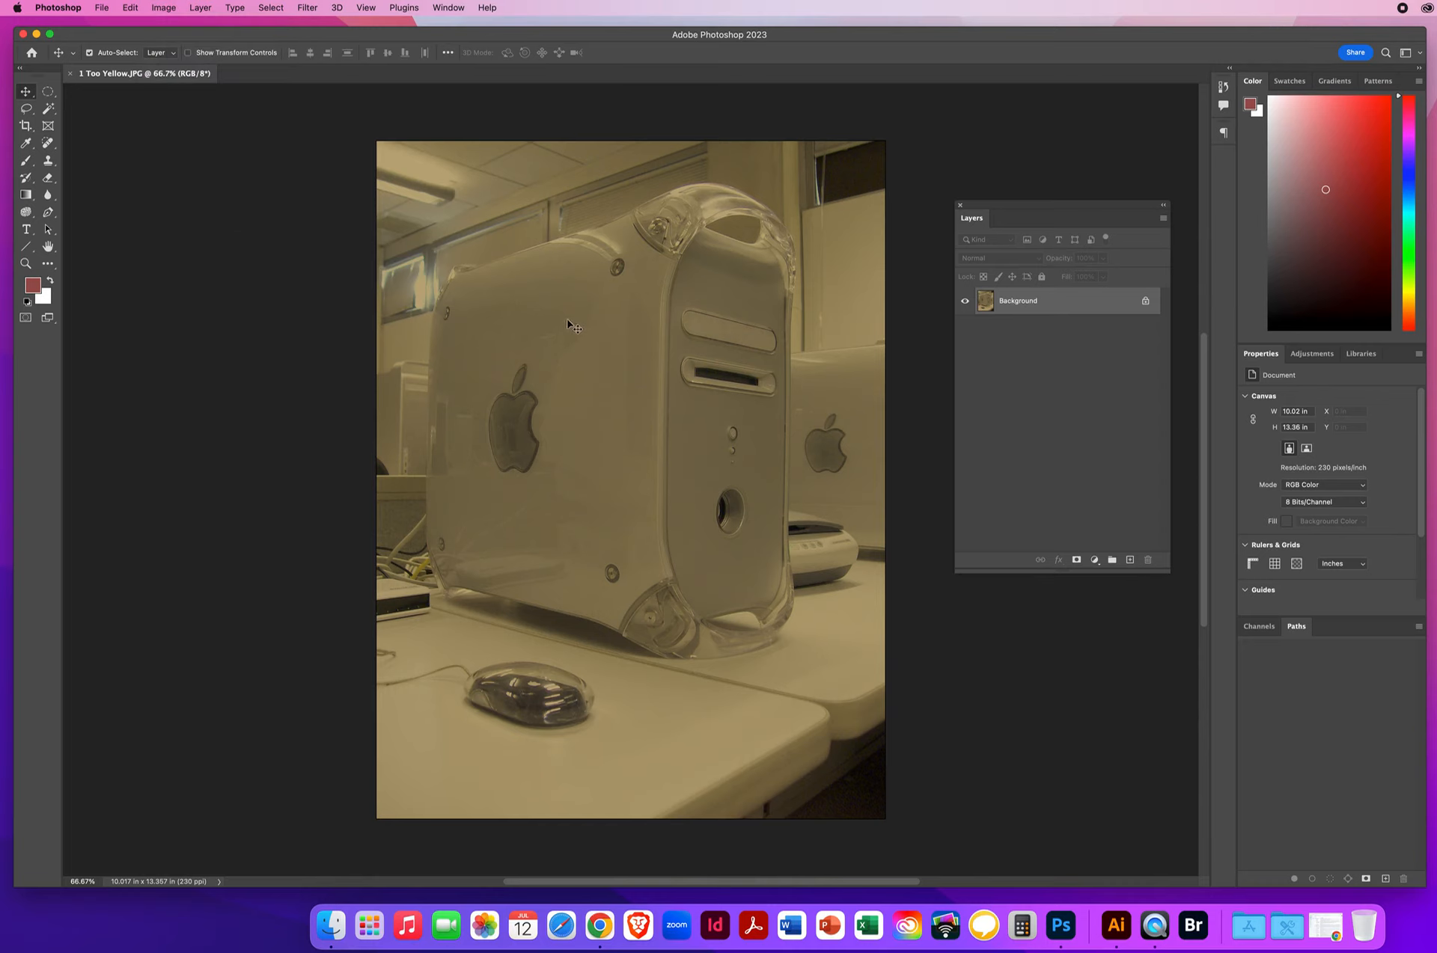
{"action": "mouse_move", "coordinate": [398, 193]}
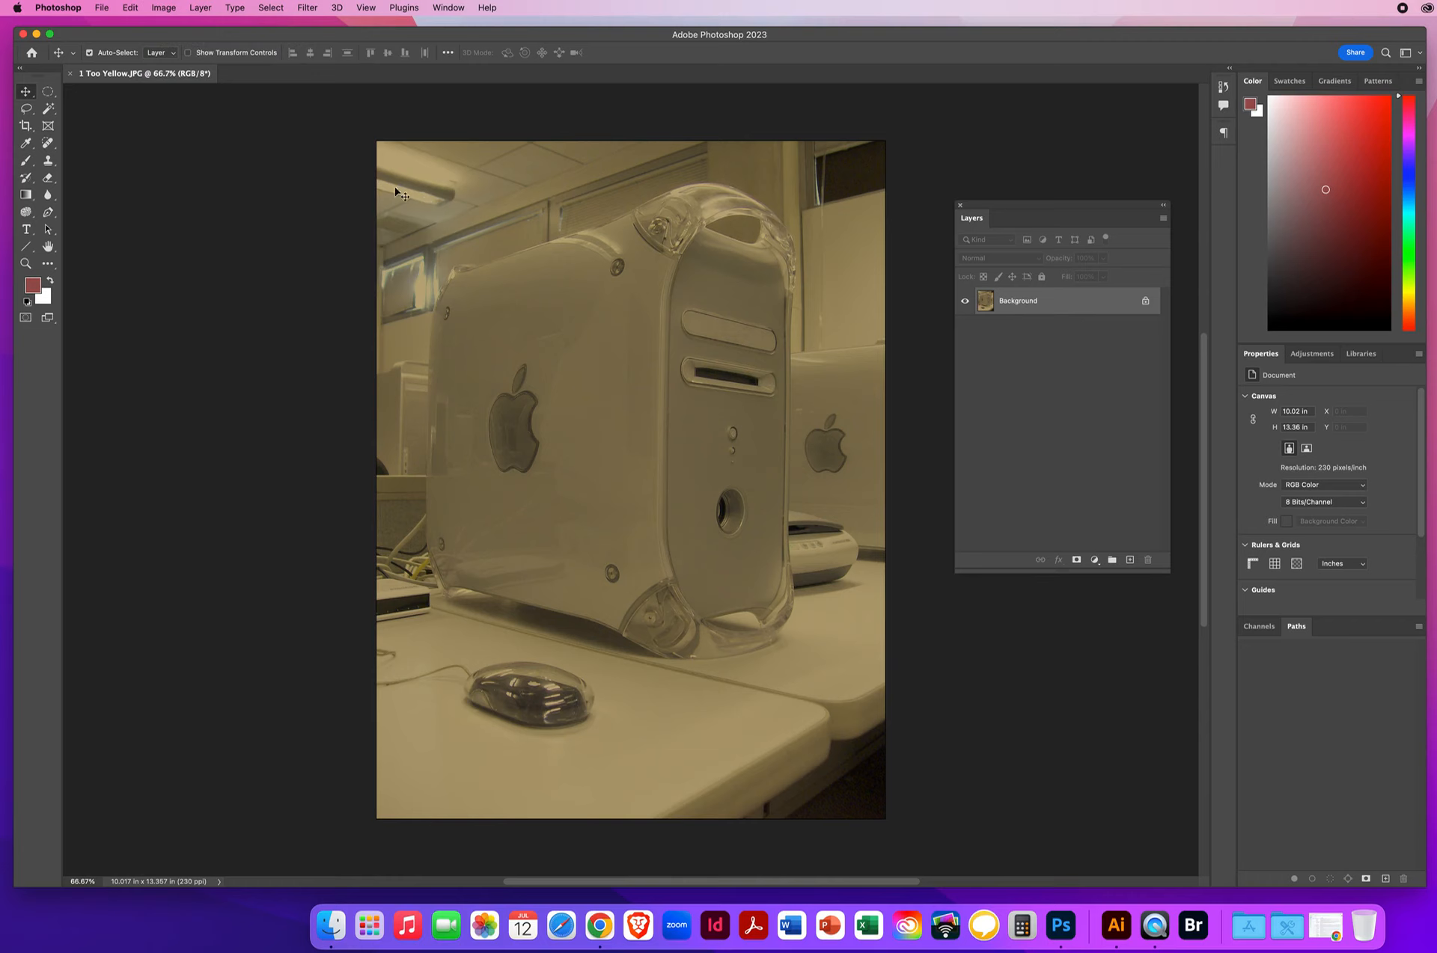
{"action": "mouse_move", "coordinate": [434, 204]}
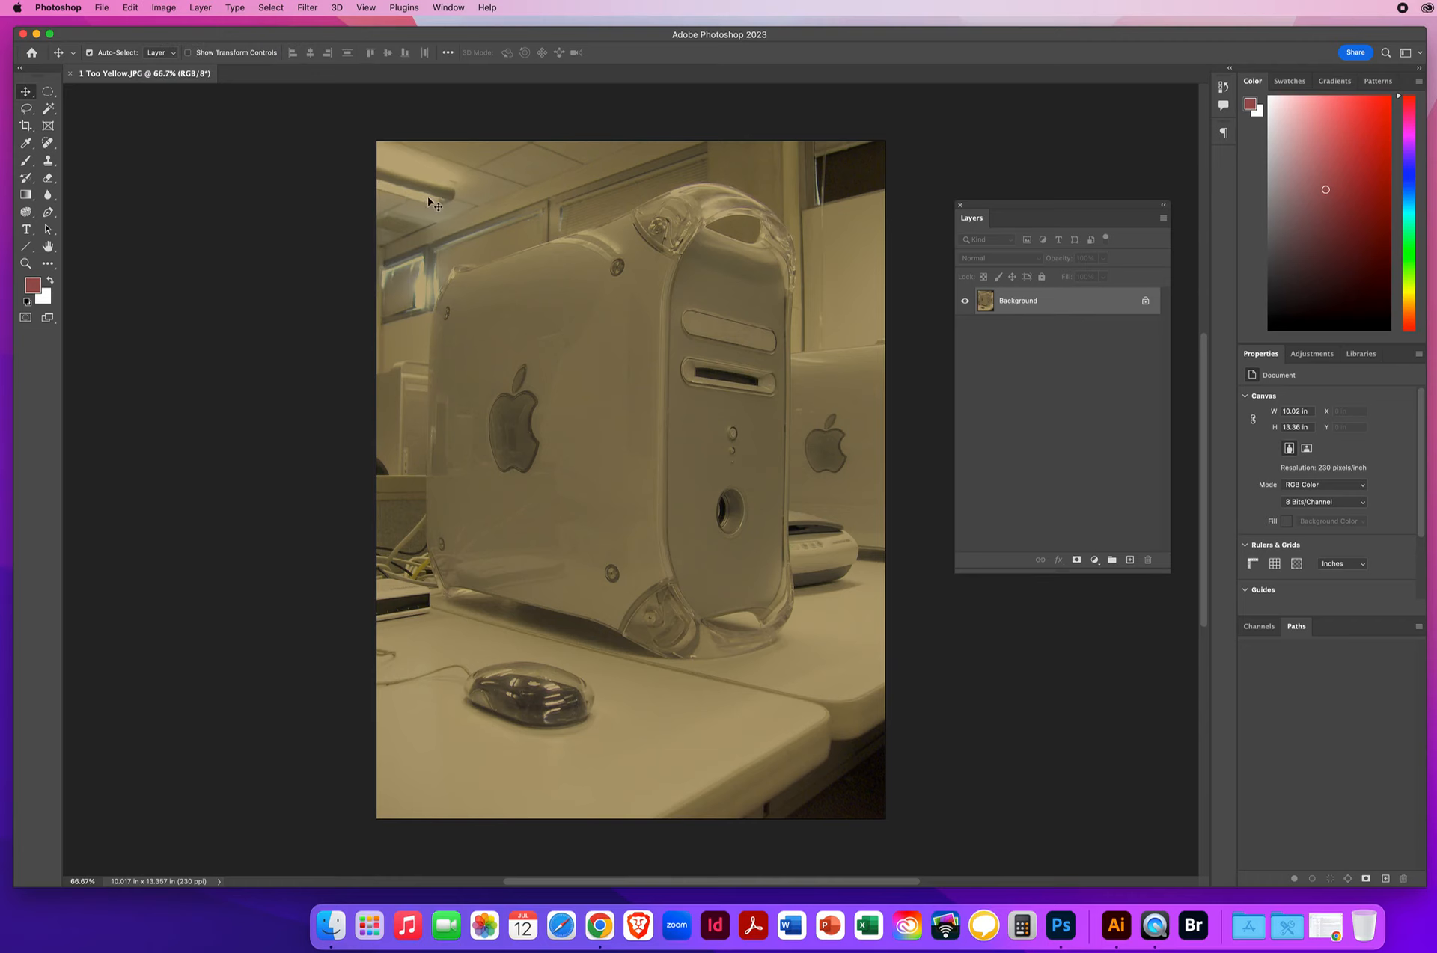
{"action": "mouse_move", "coordinate": [434, 207]}
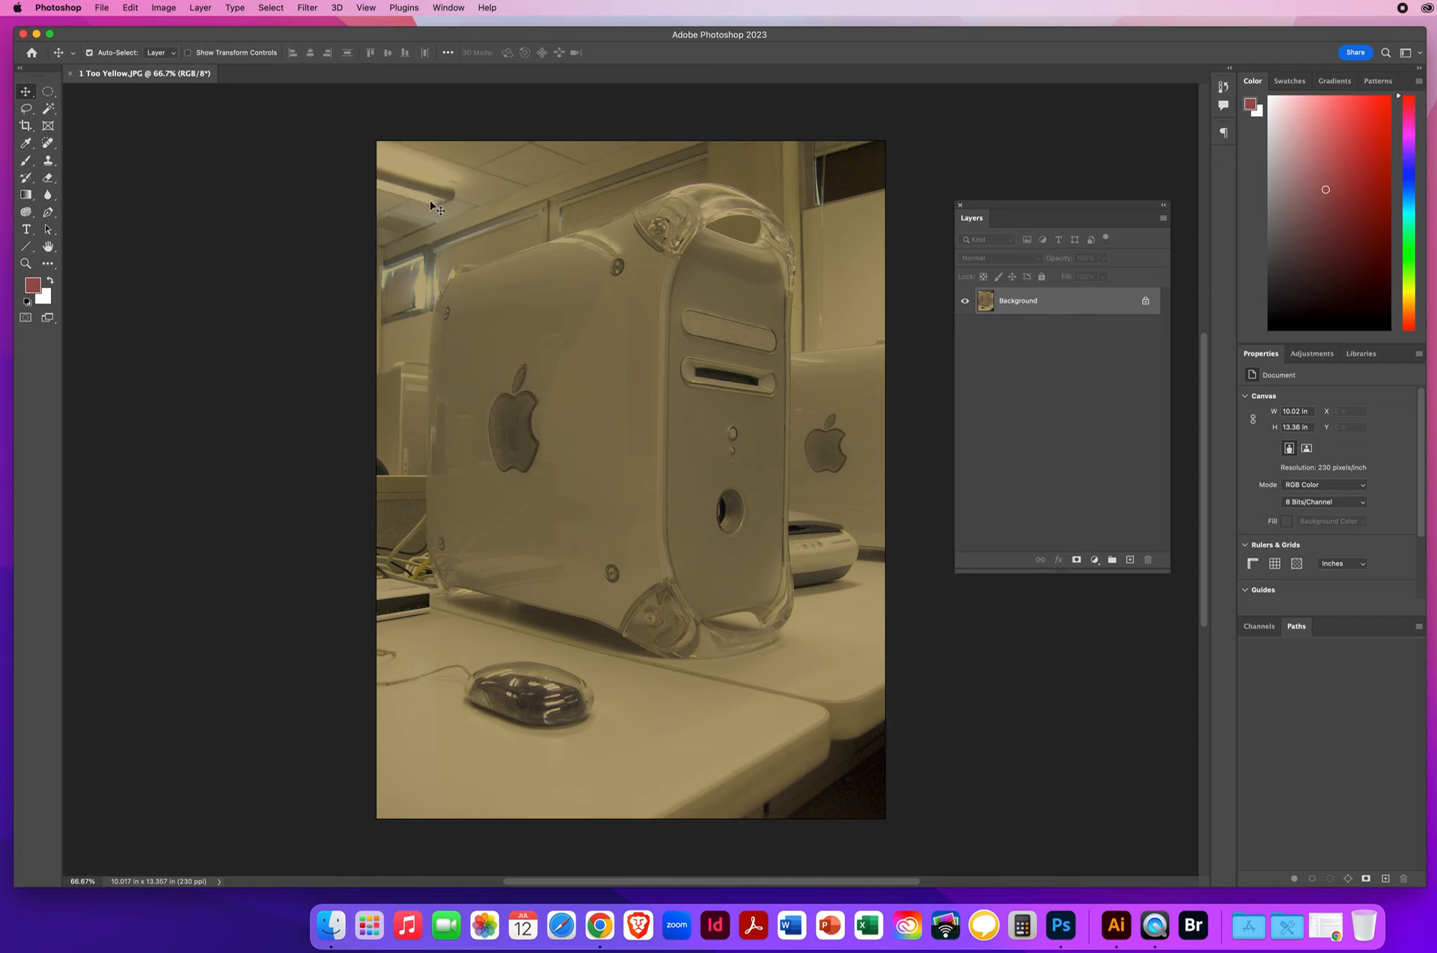
{"action": "mouse_move", "coordinate": [522, 467]}
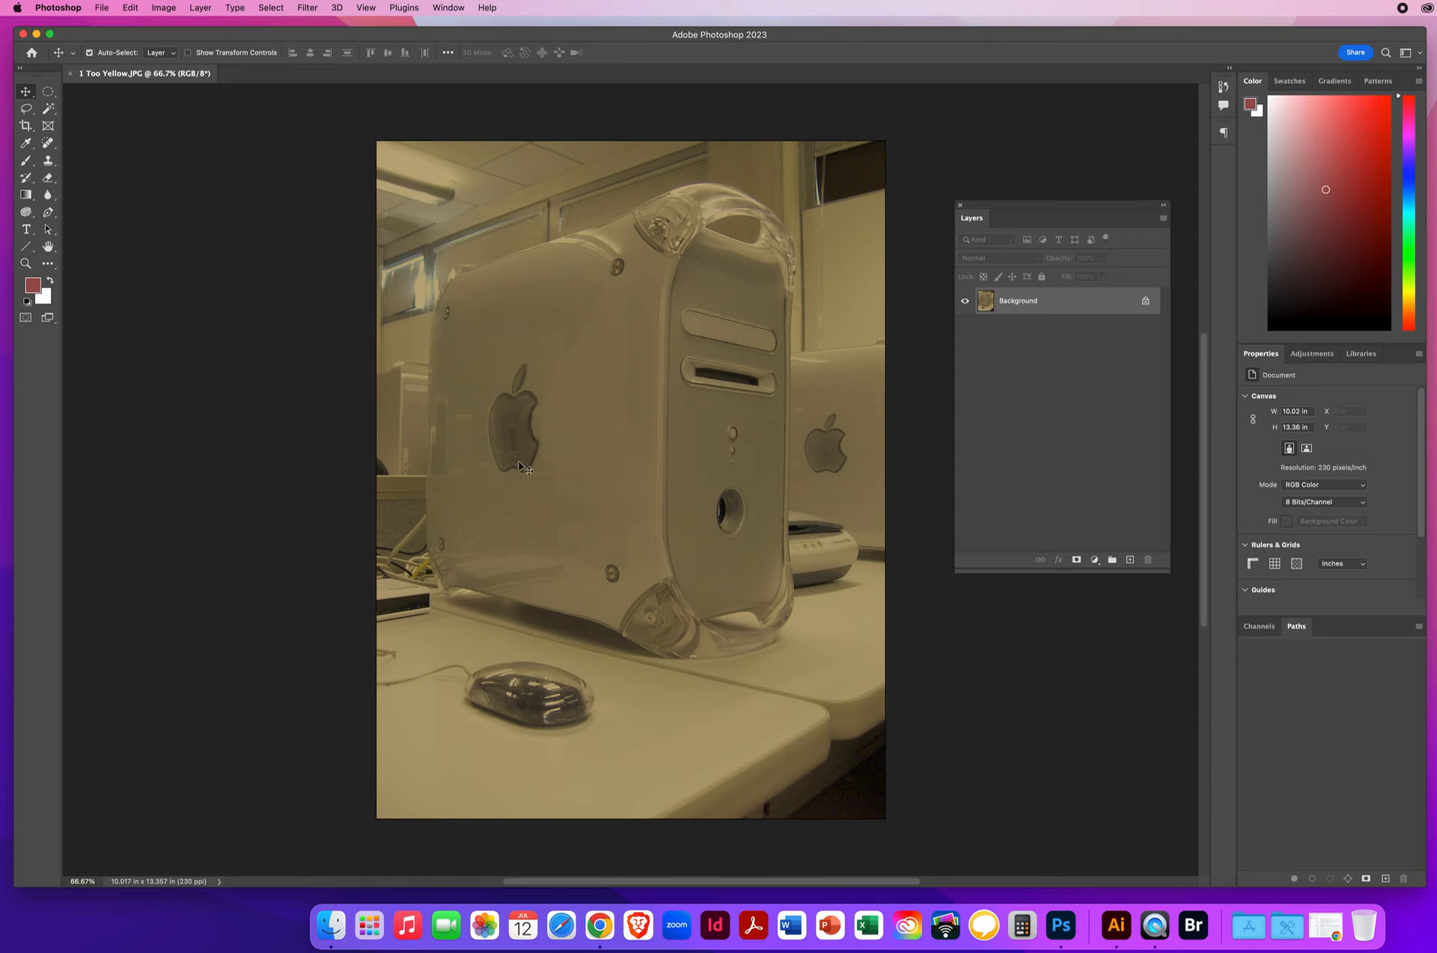
{"action": "mouse_move", "coordinate": [512, 449]}
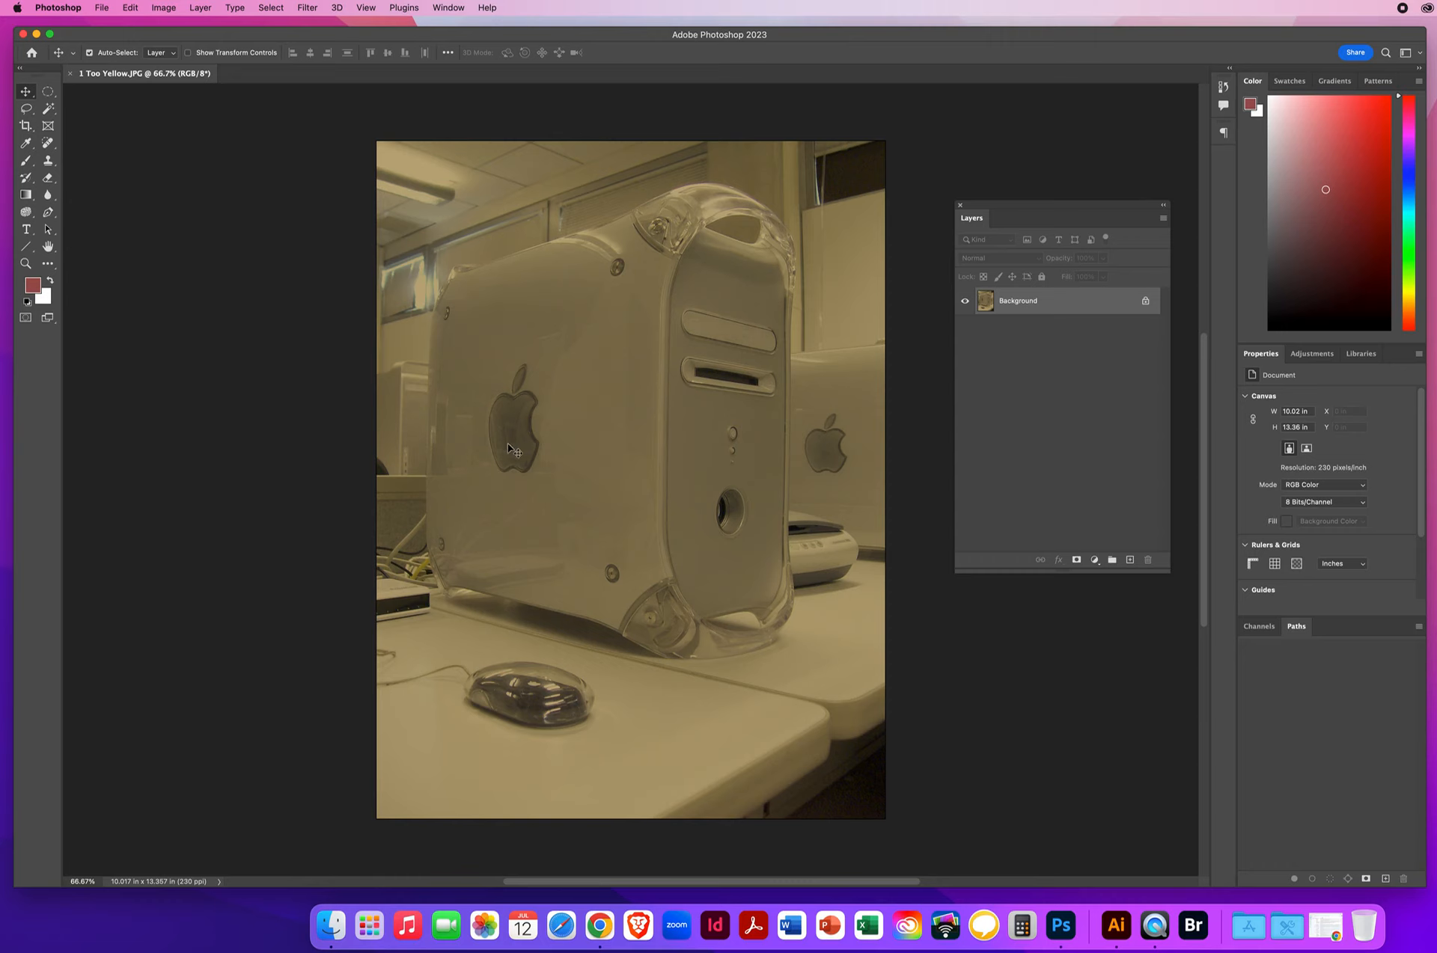
{"action": "mouse_move", "coordinate": [515, 451]}
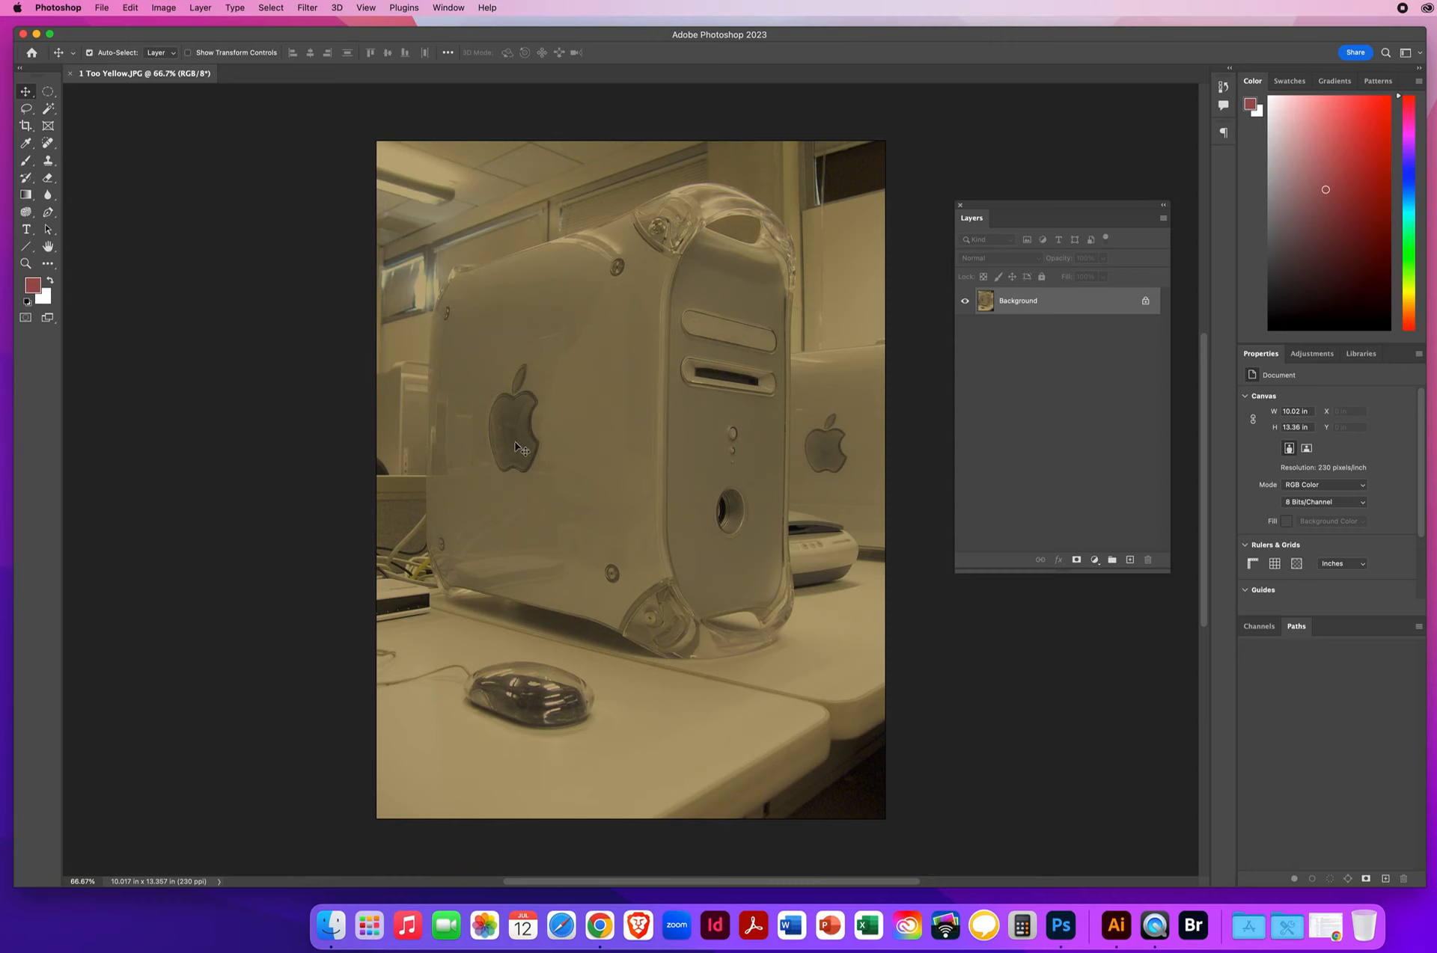
Apply Image > Auto Color to neutralize the photo's yellow cast
{"action": "left_click", "coordinate": [163, 7]}
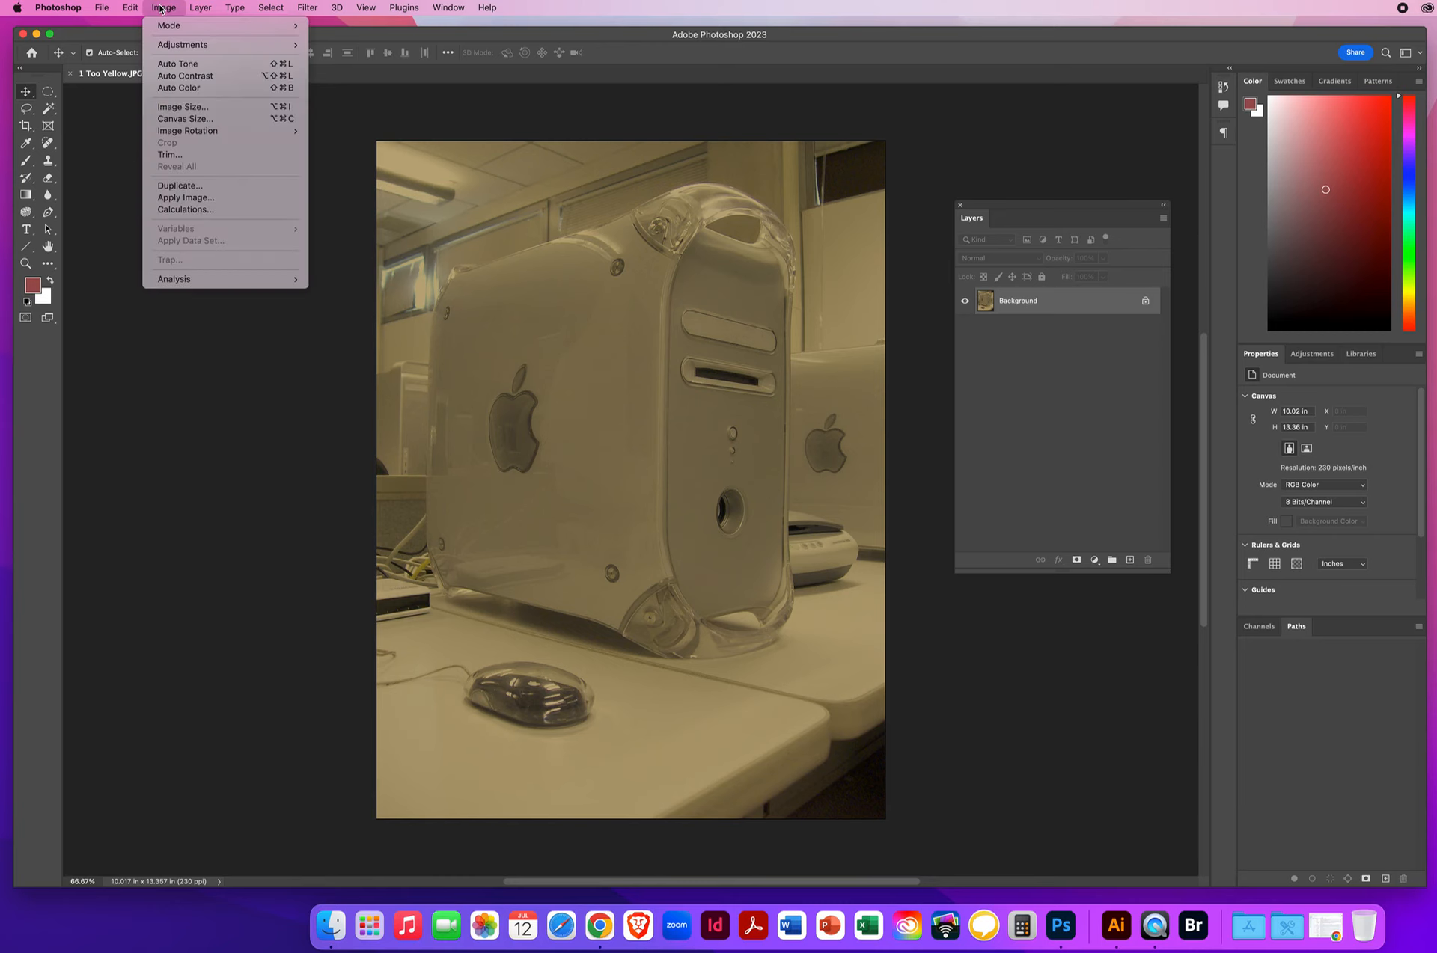
{"action": "mouse_move", "coordinate": [180, 86]}
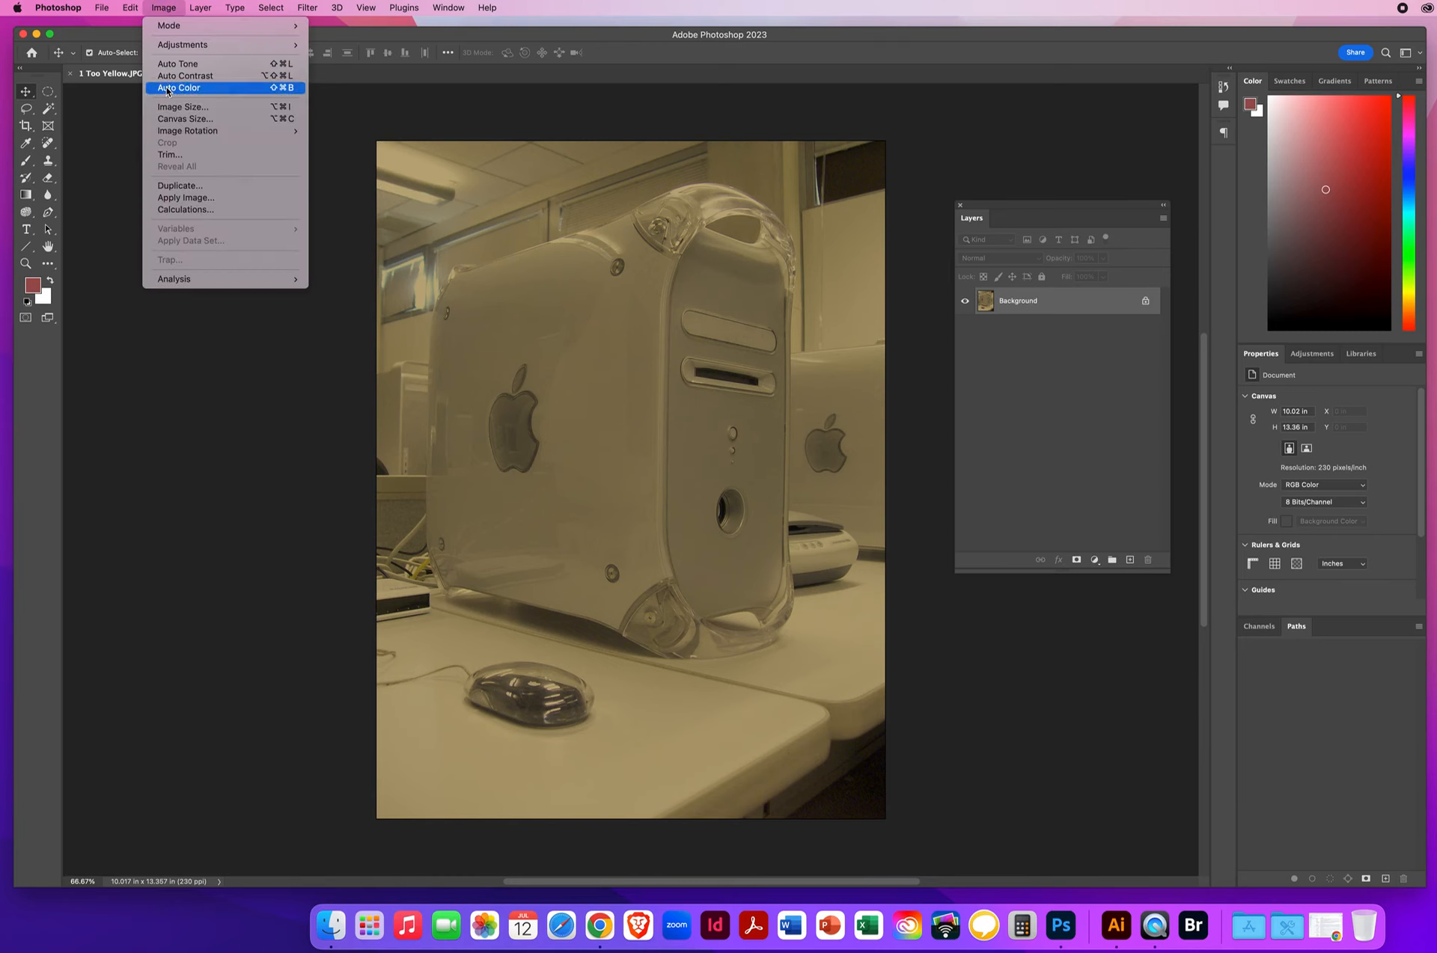
{"action": "left_click", "coordinate": [178, 86]}
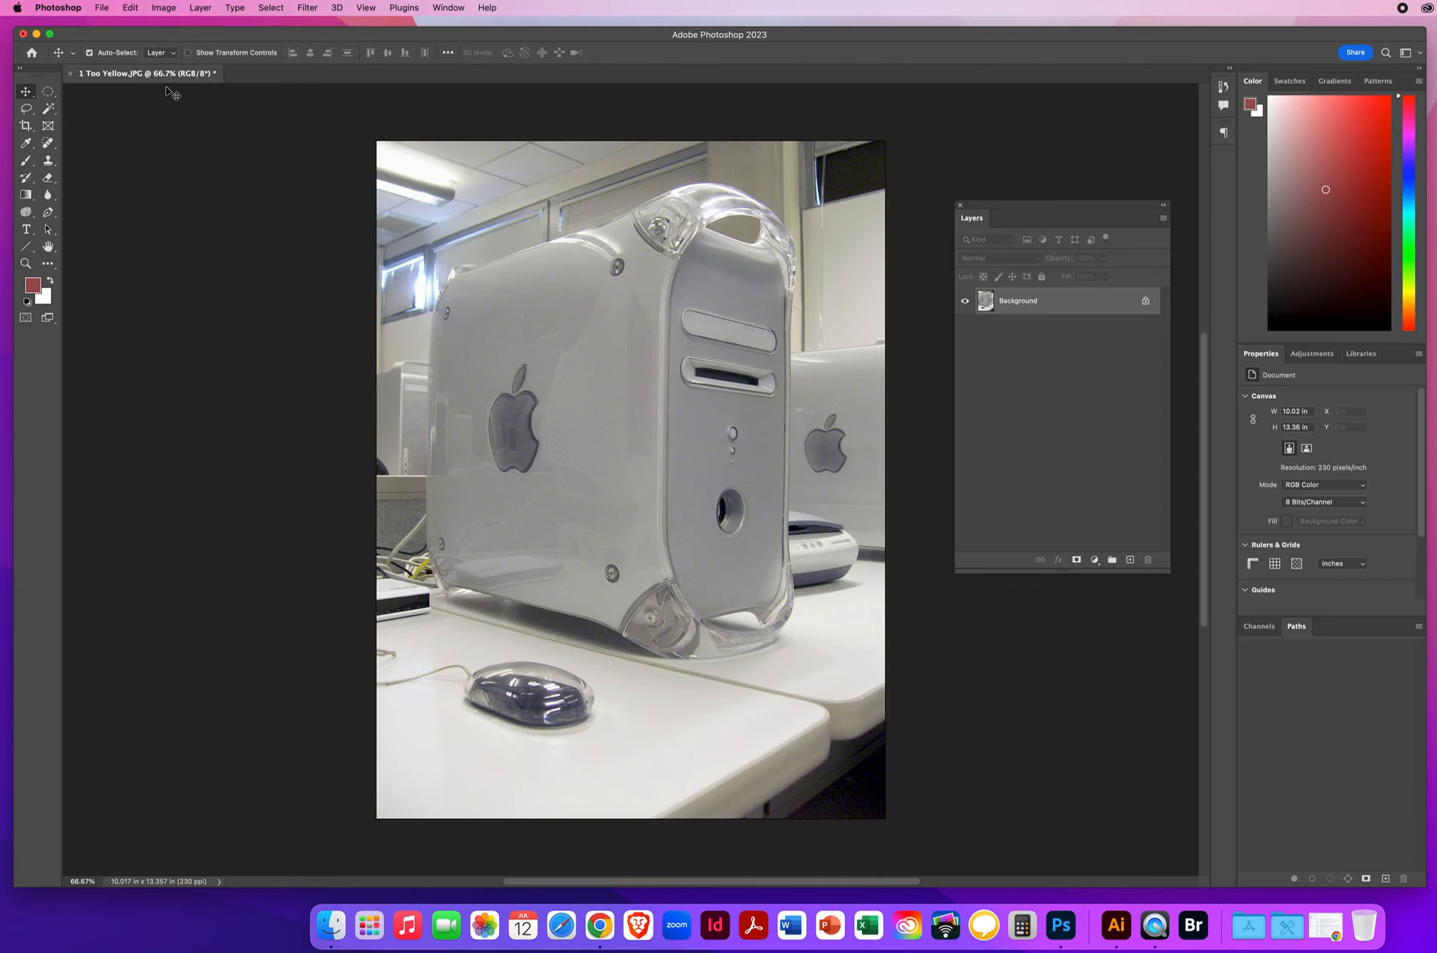
{"action": "mouse_move", "coordinate": [192, 156]}
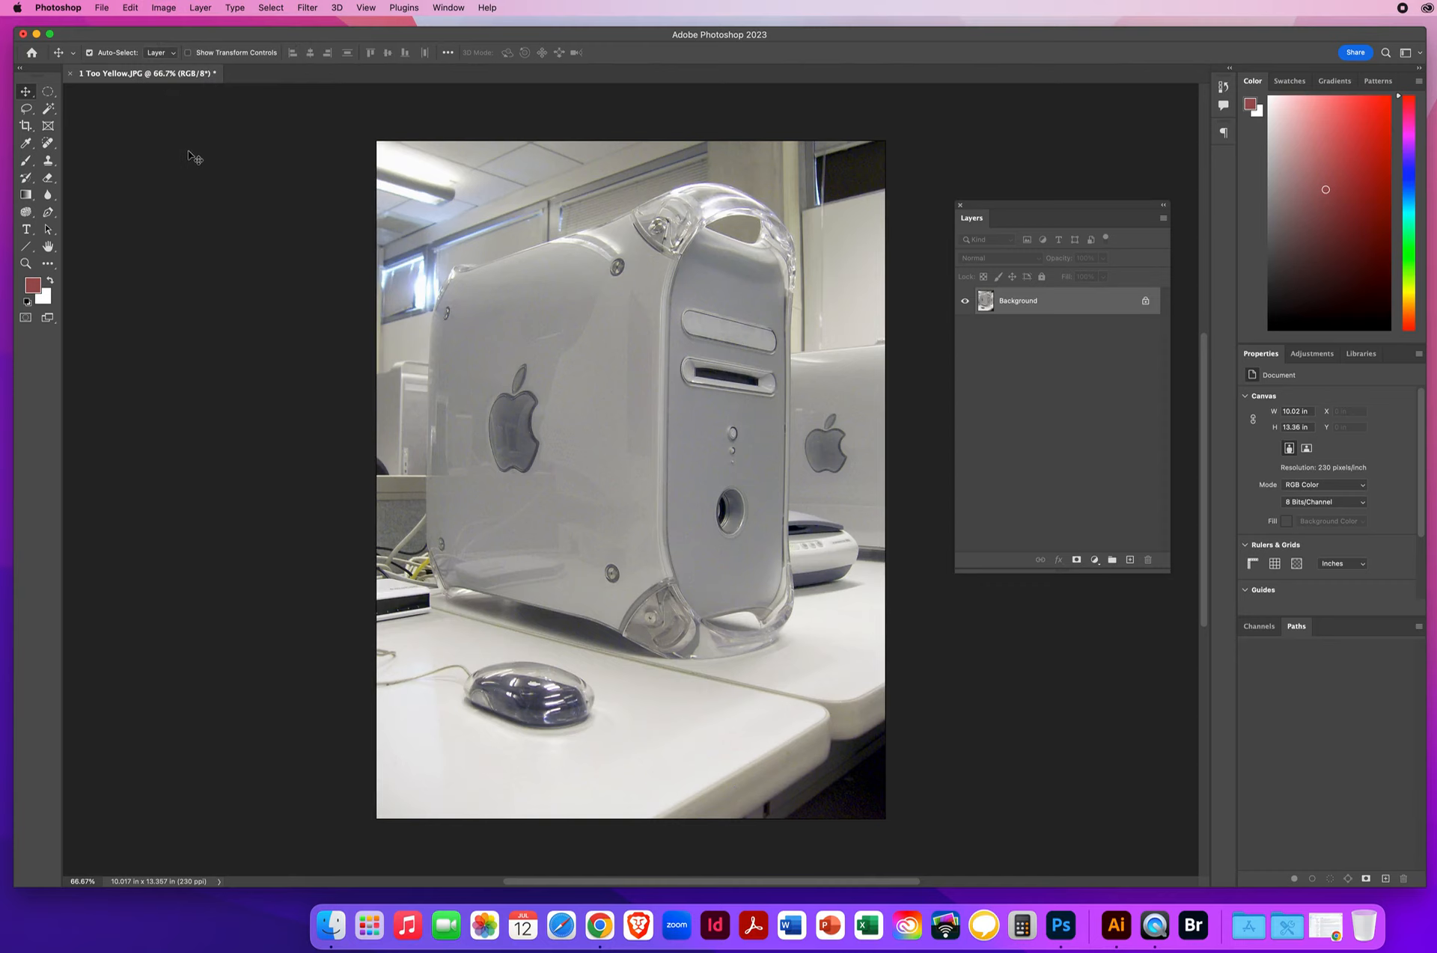
{"action": "mouse_move", "coordinate": [517, 451]}
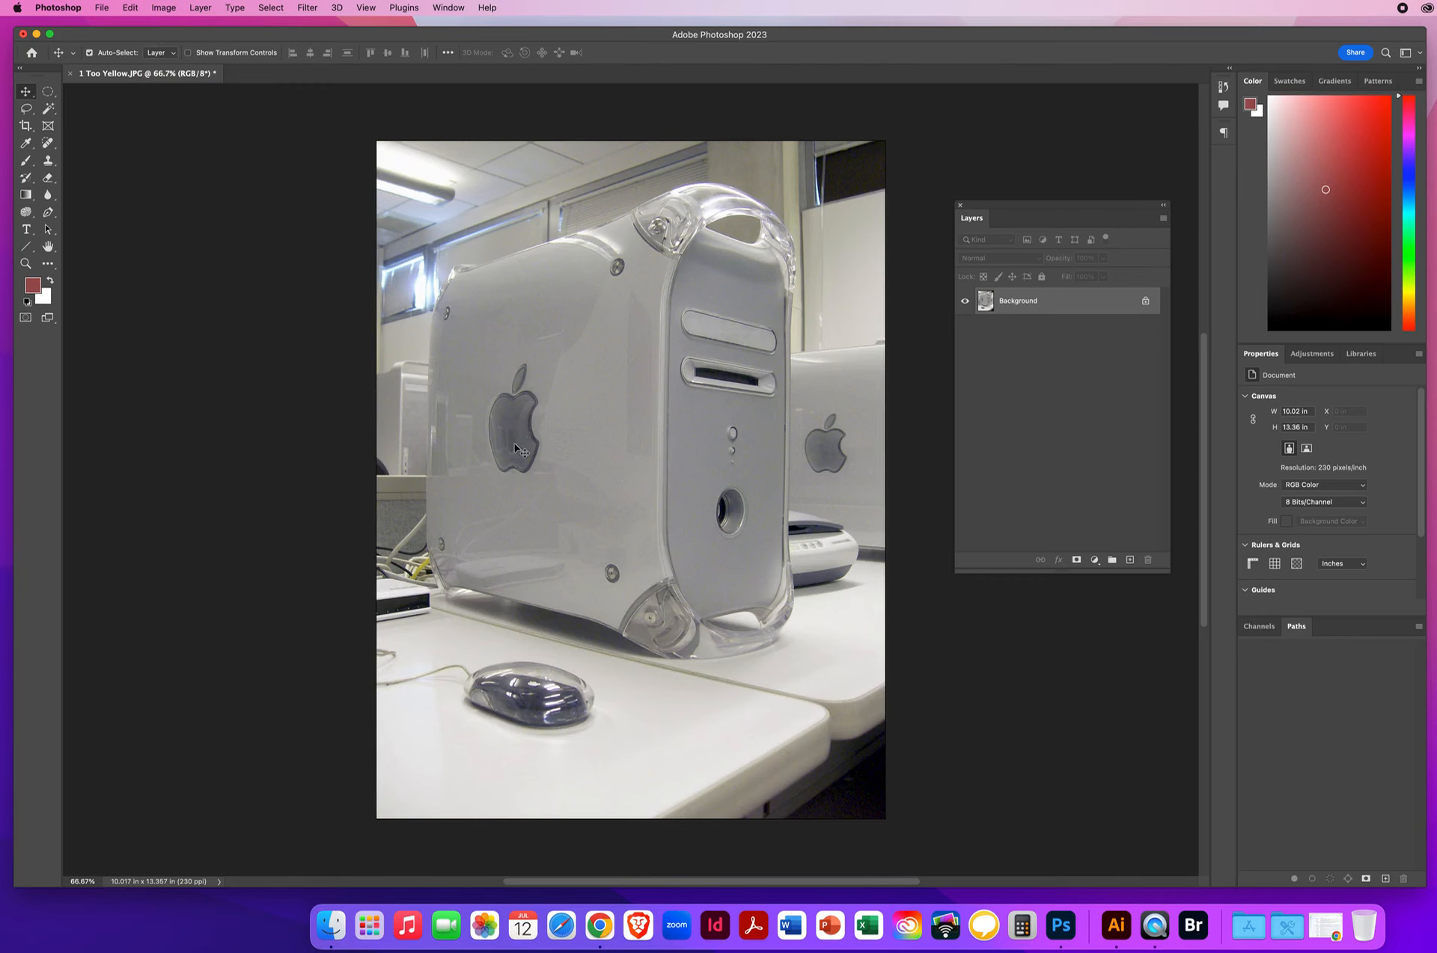
{"action": "mouse_move", "coordinate": [810, 409]}
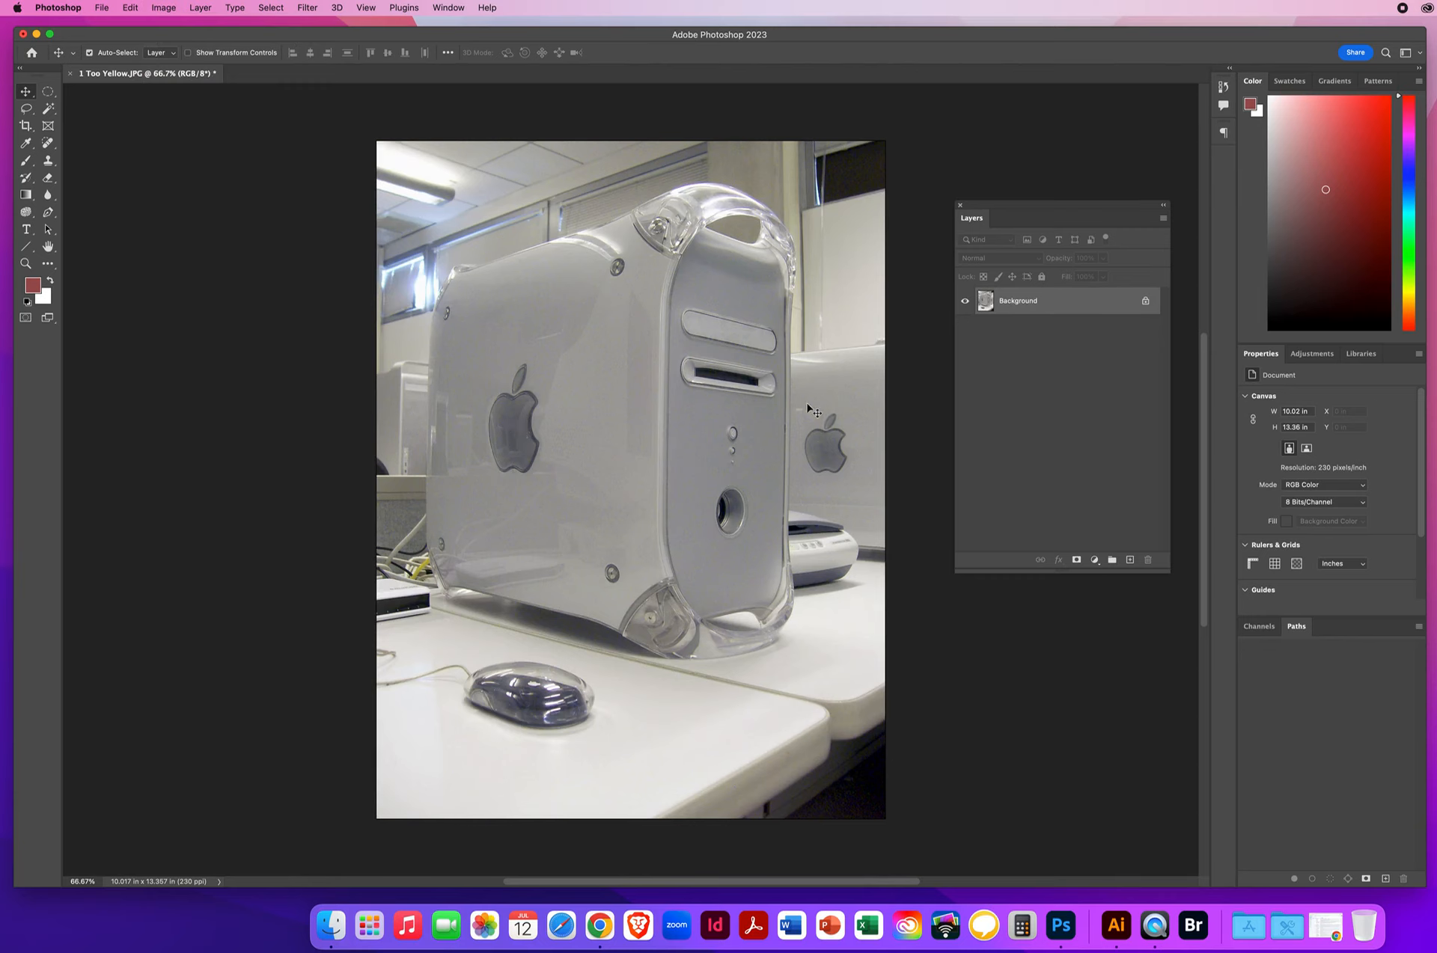
{"action": "mouse_move", "coordinate": [545, 470]}
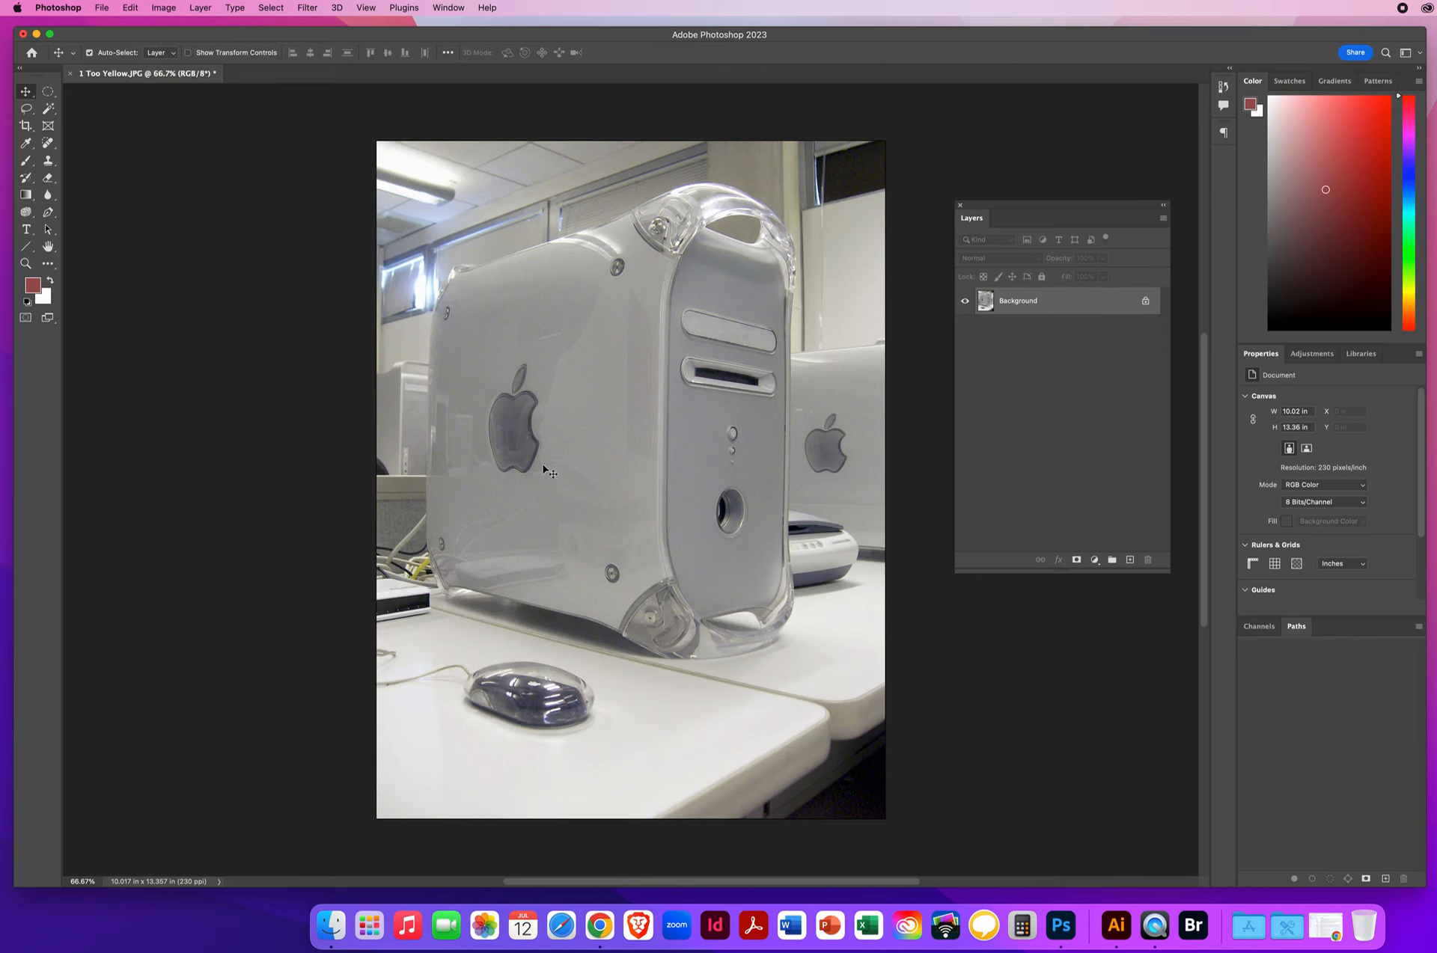
Inspect the corrected photo and reopen the Image menu
{"action": "left_click", "coordinate": [163, 9]}
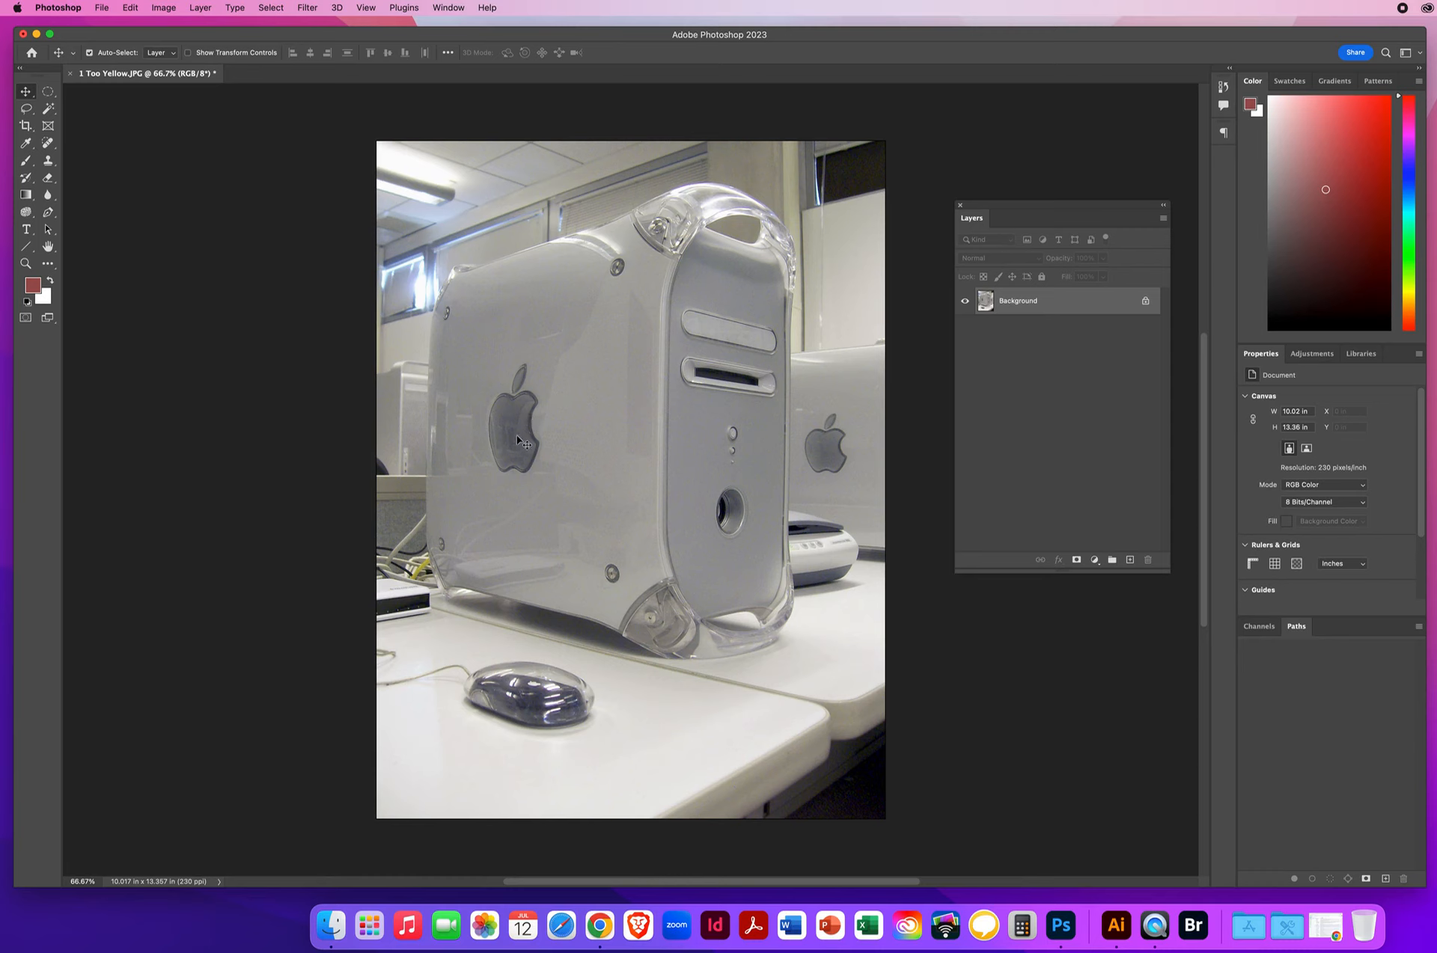
{"action": "left_click", "coordinate": [163, 7]}
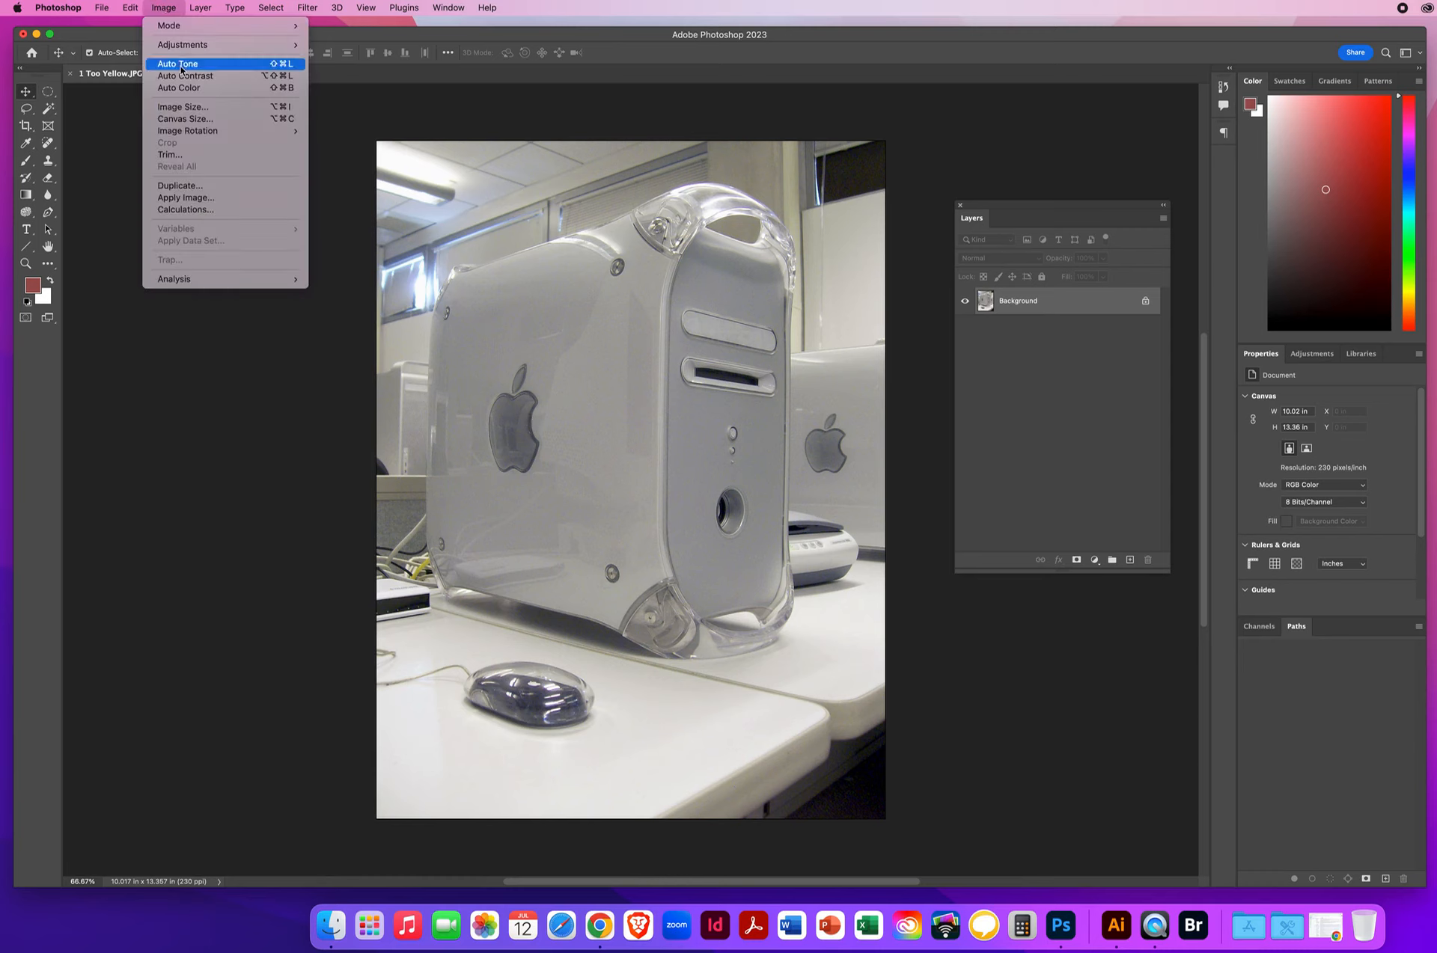
Apply Image > Auto Tone, then start saving a copy from the File menu
{"action": "left_click", "coordinate": [179, 63]}
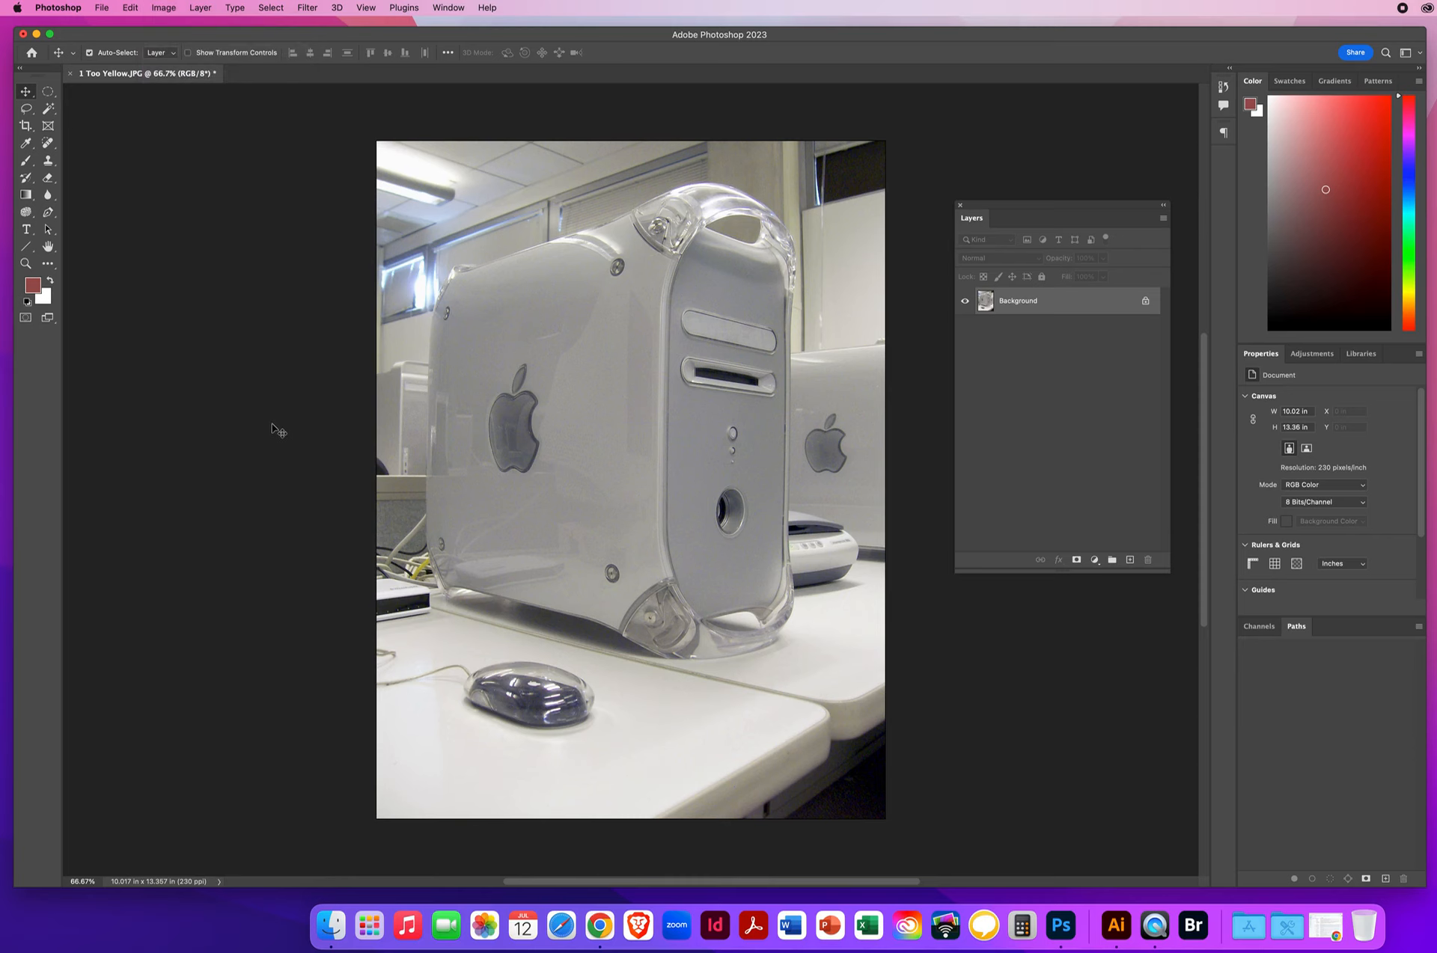
{"action": "mouse_move", "coordinate": [284, 431]}
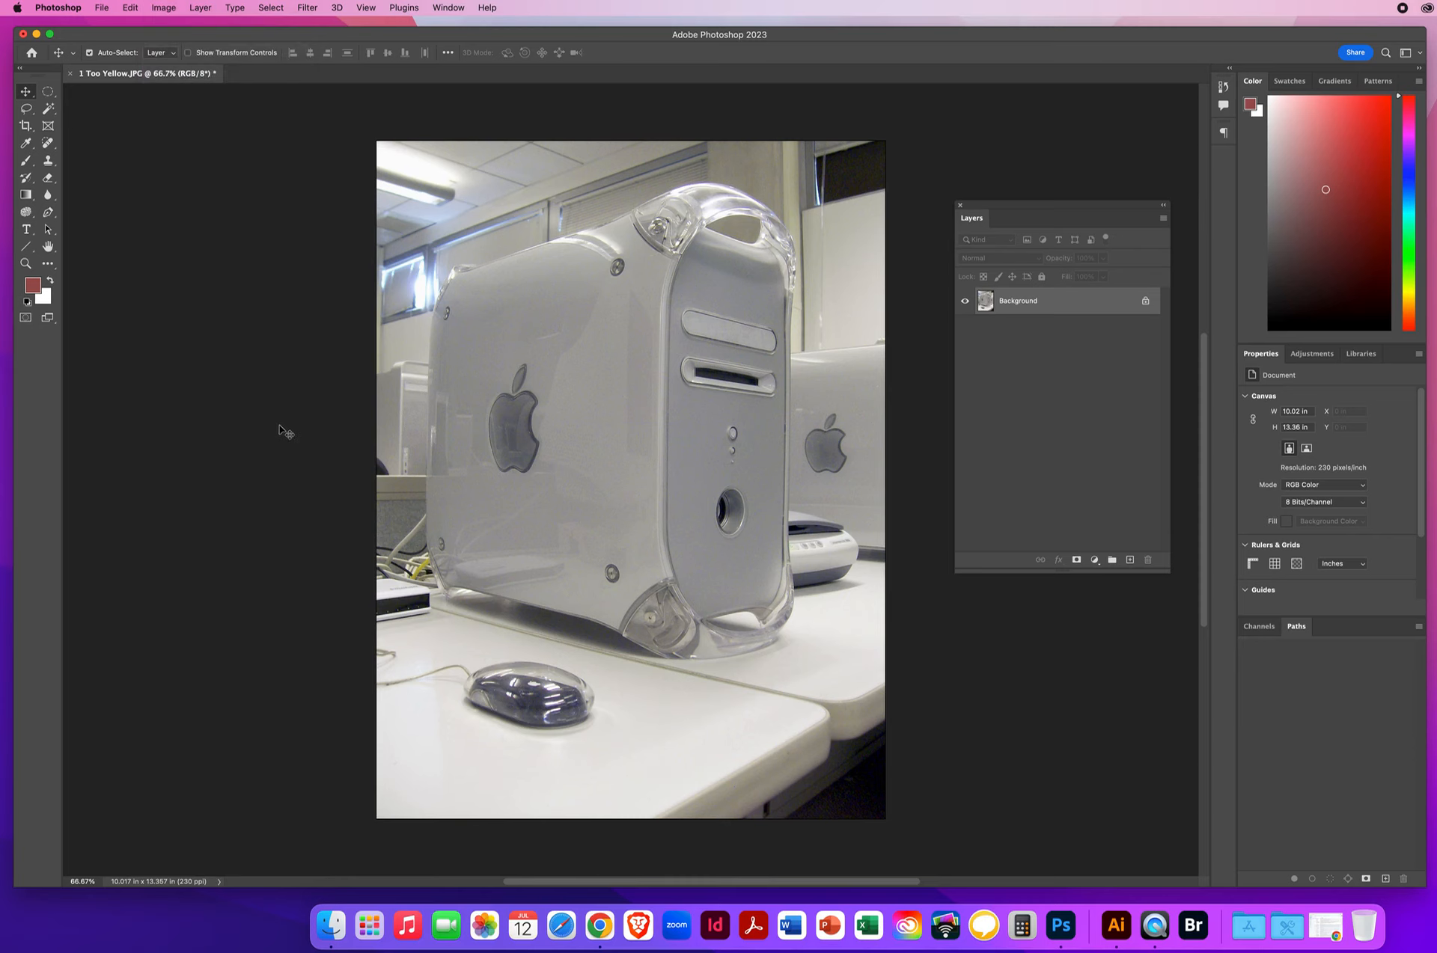
{"action": "mouse_move", "coordinate": [482, 431]}
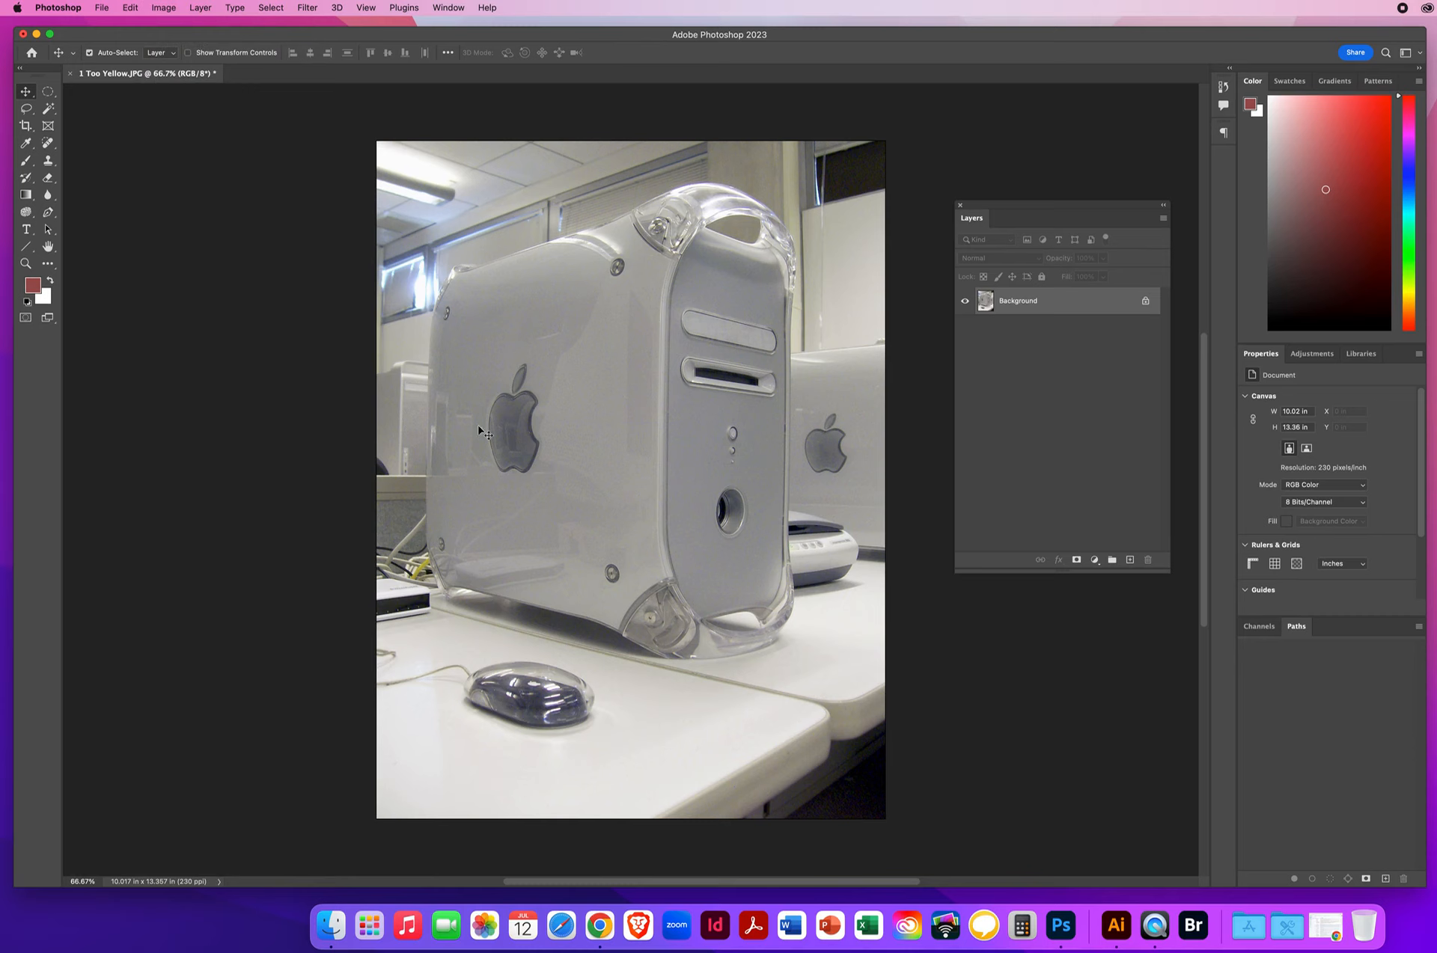
{"action": "mouse_move", "coordinate": [907, 468]}
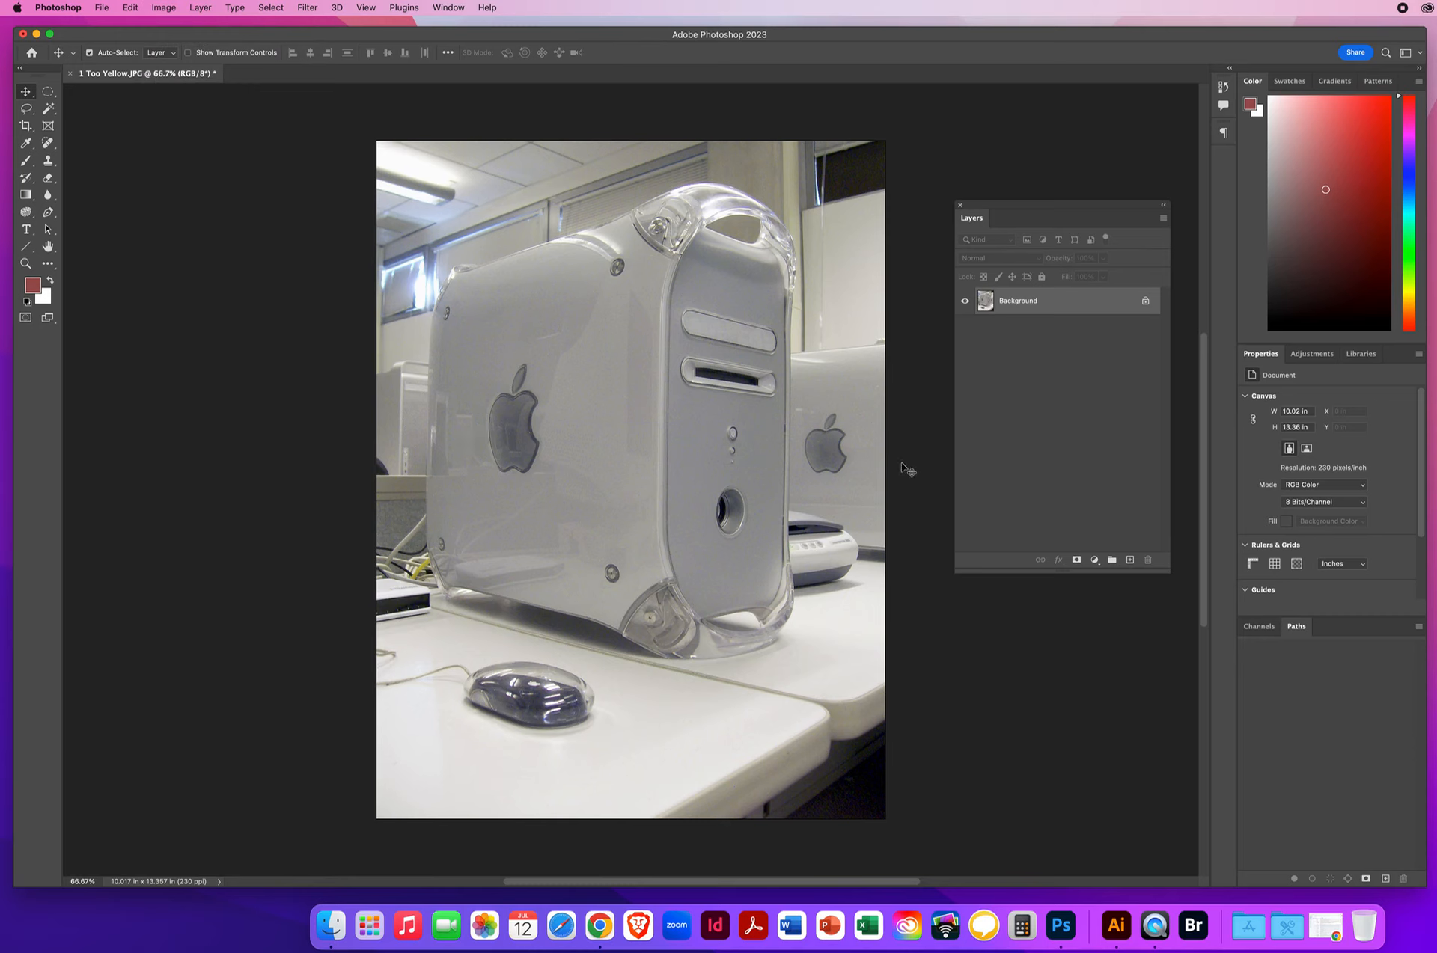
{"action": "left_click", "coordinate": [100, 8]}
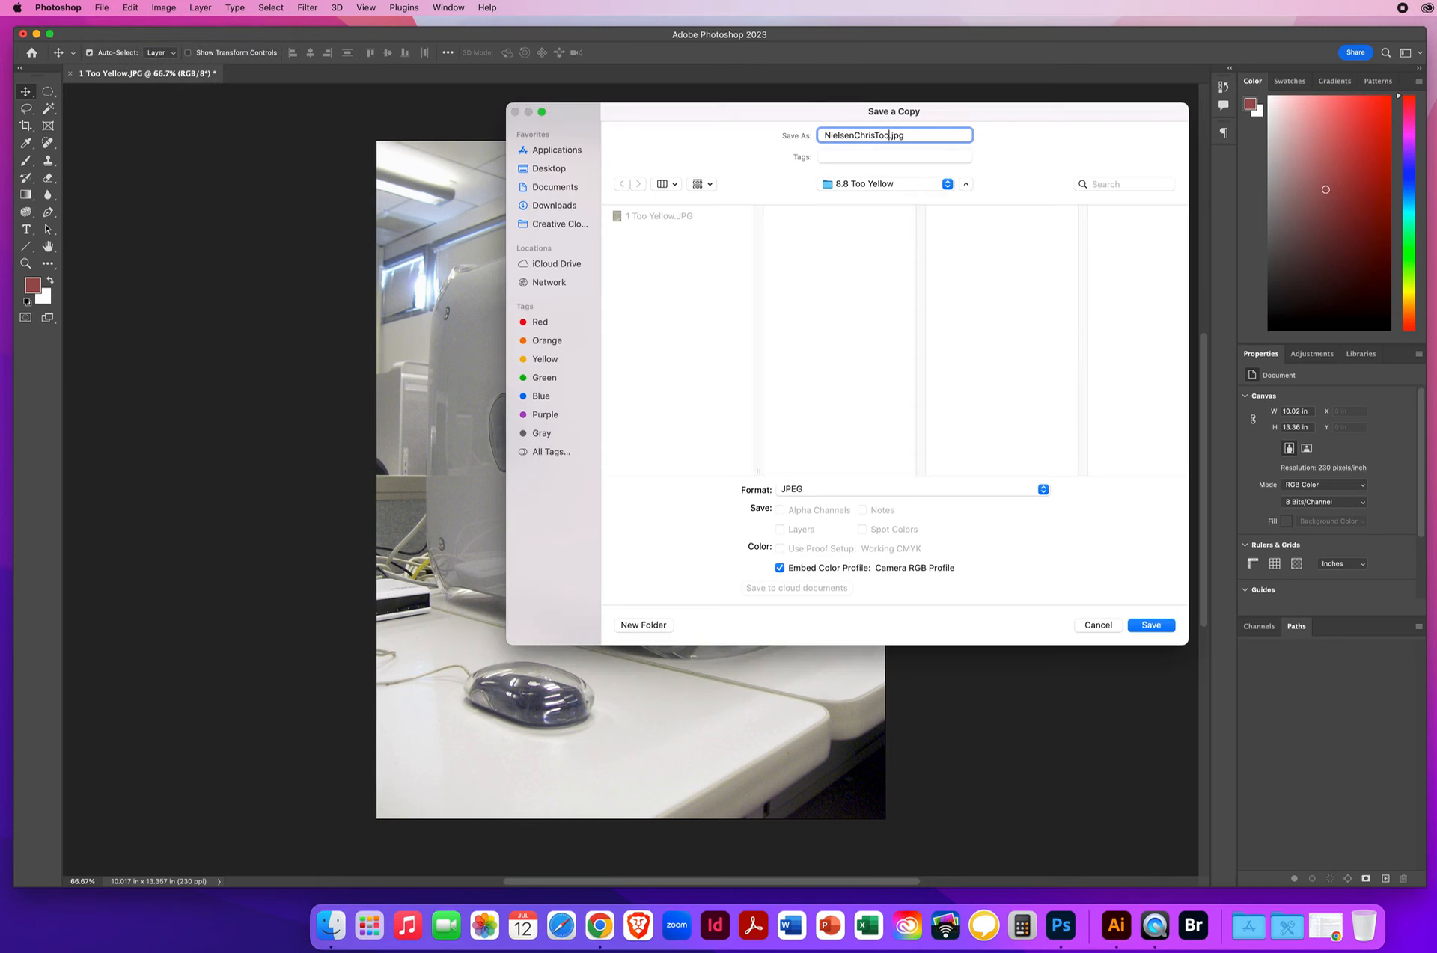
Save a high-quality JPEG copy named with 'Yellow' to the Desktop and confirm JPEG Options
{"action": "type", "text": "Yellow"}
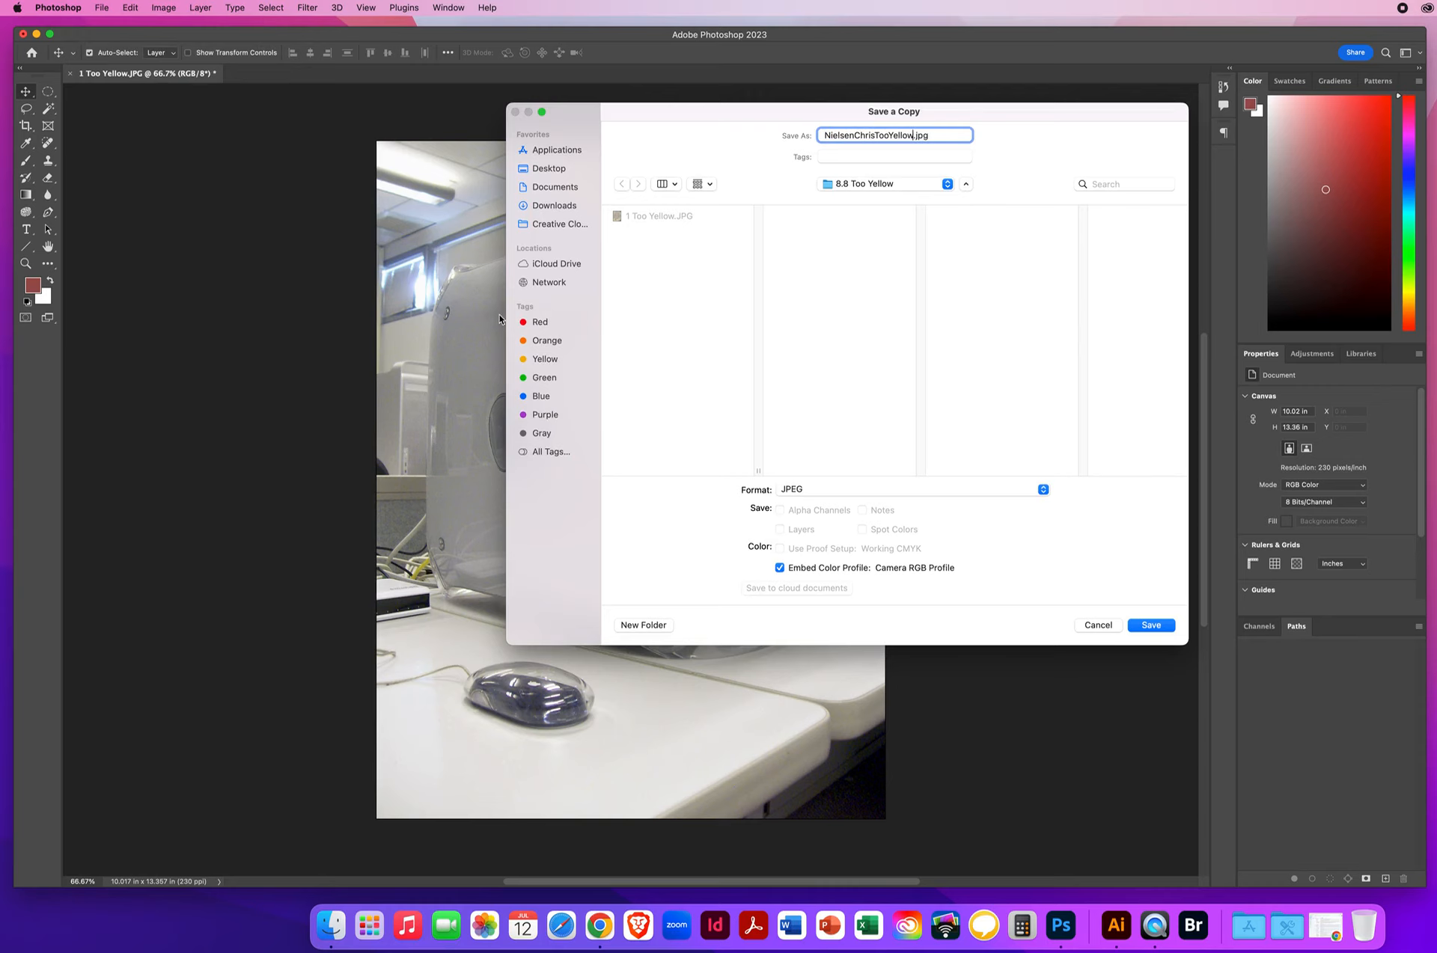
{"action": "left_click", "coordinate": [548, 168]}
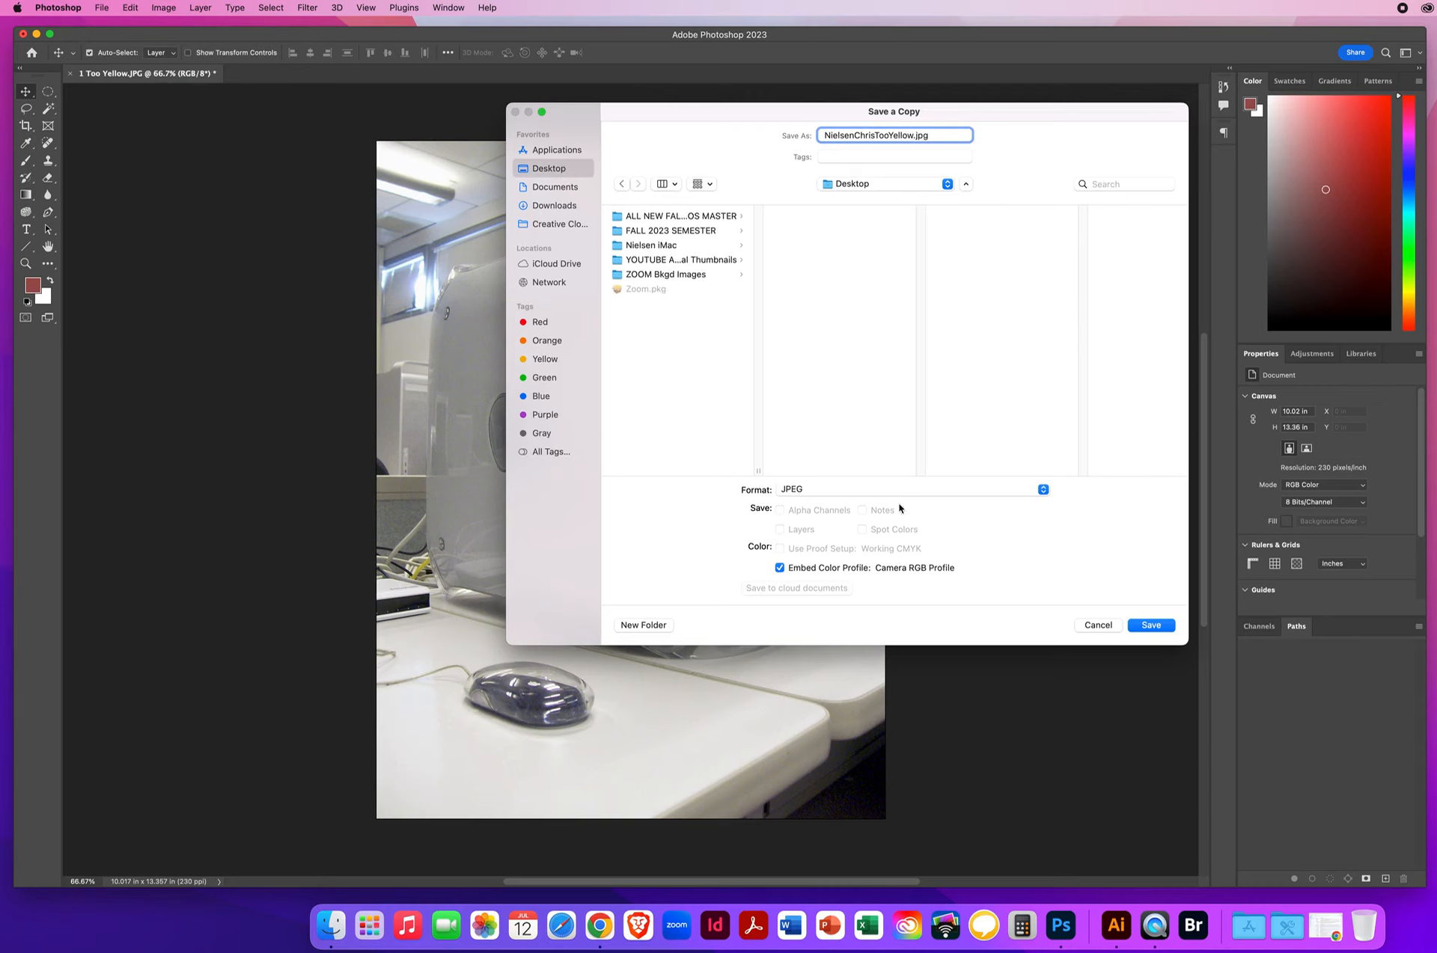
{"action": "left_click", "coordinate": [1150, 624]}
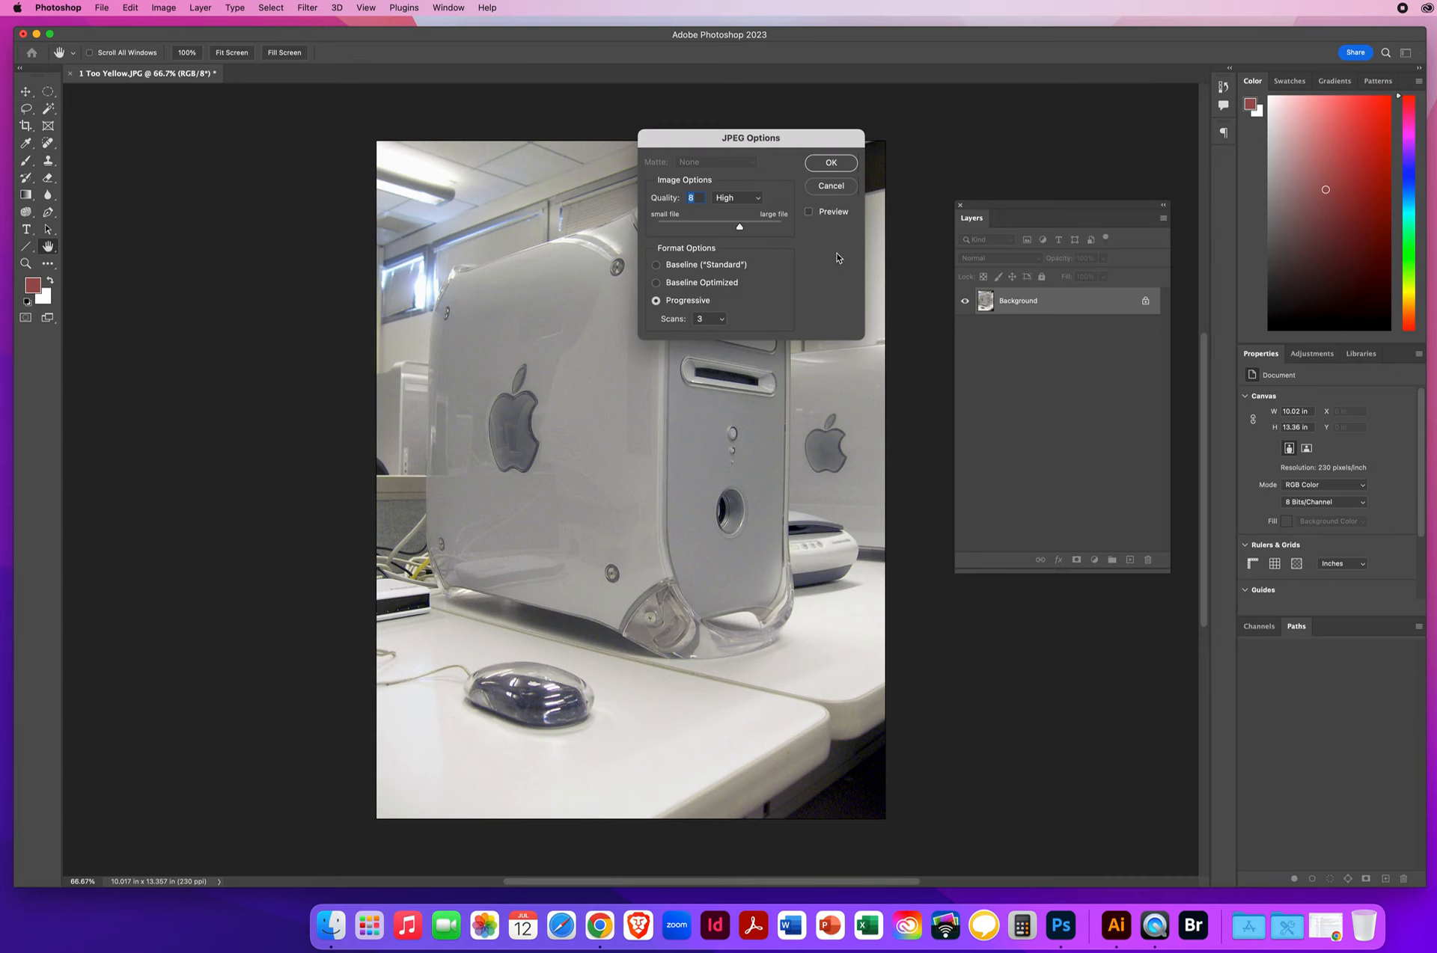
{"action": "left_click", "coordinate": [827, 162]}
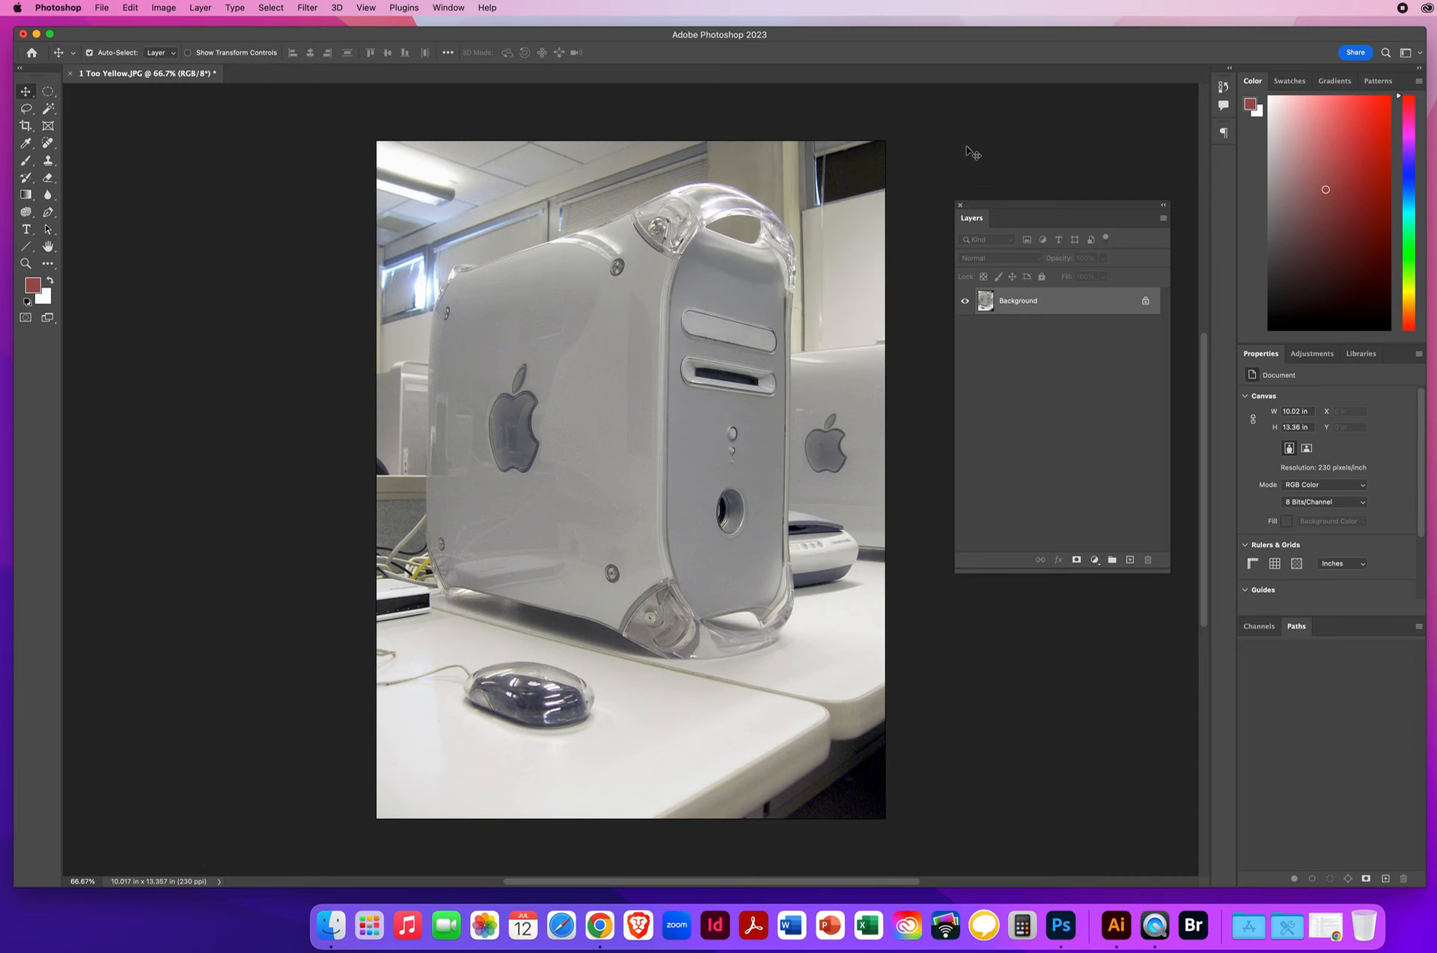
{"action": "mouse_move", "coordinate": [907, 325]}
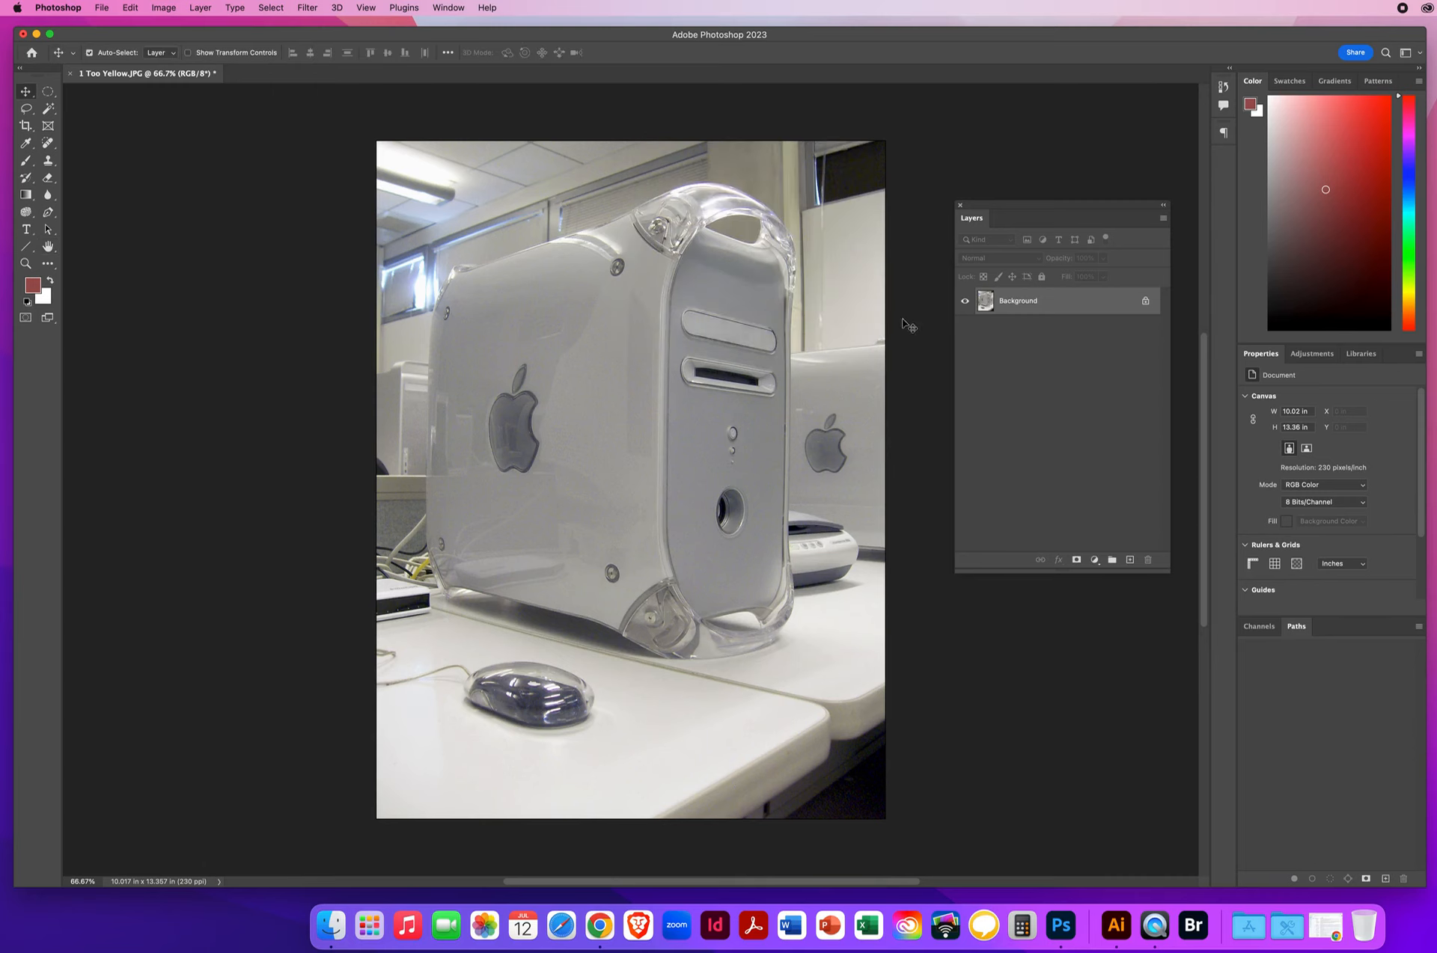
{"action": "mouse_move", "coordinate": [919, 285]}
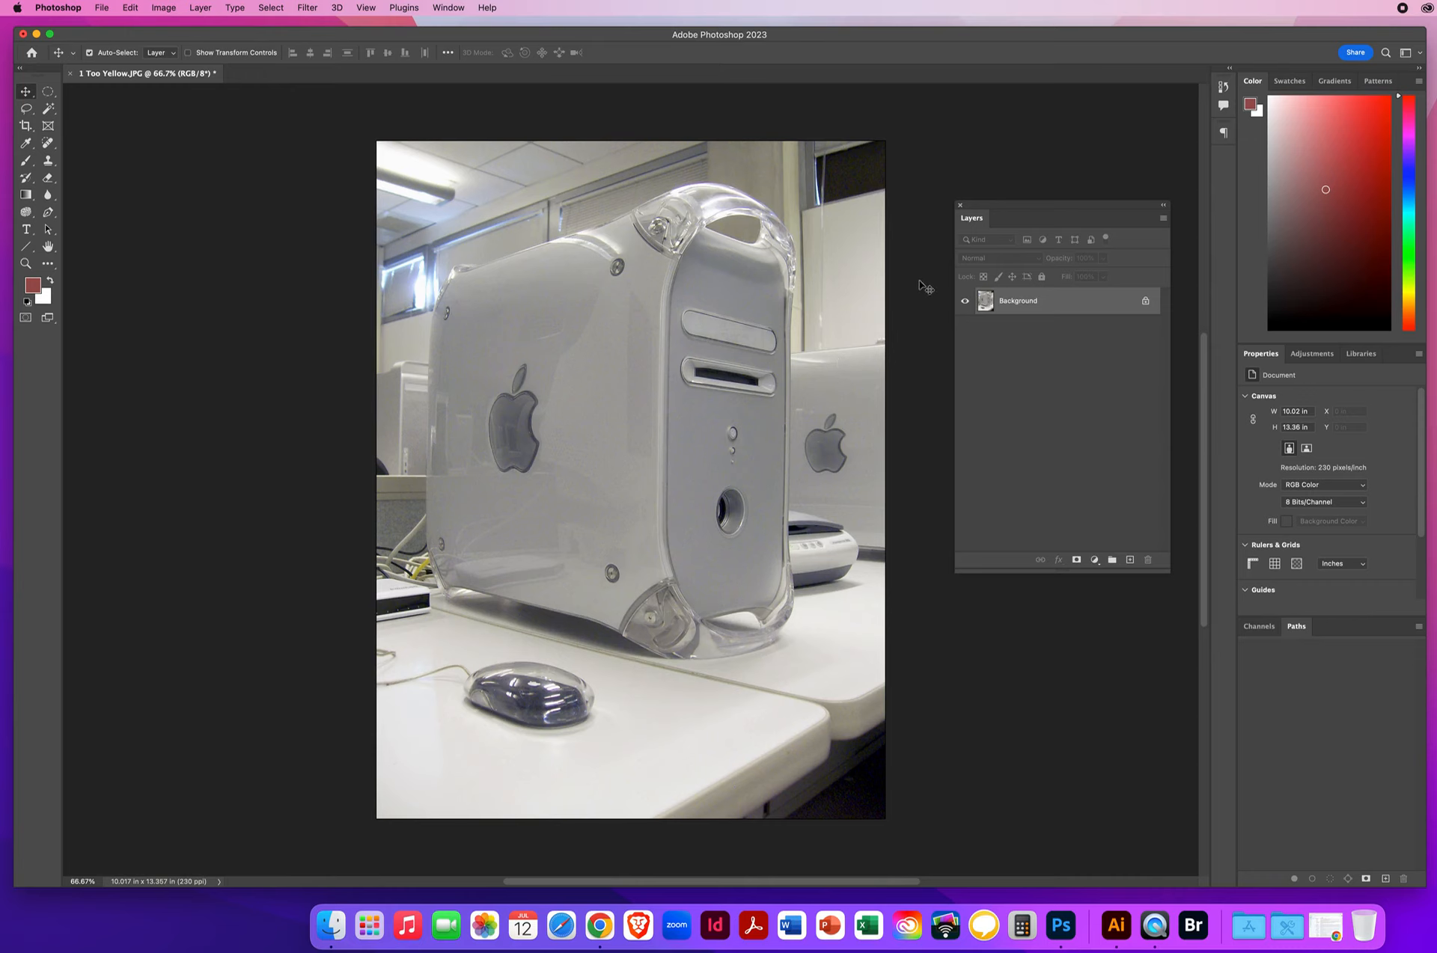
{"action": "mouse_move", "coordinate": [952, 157]}
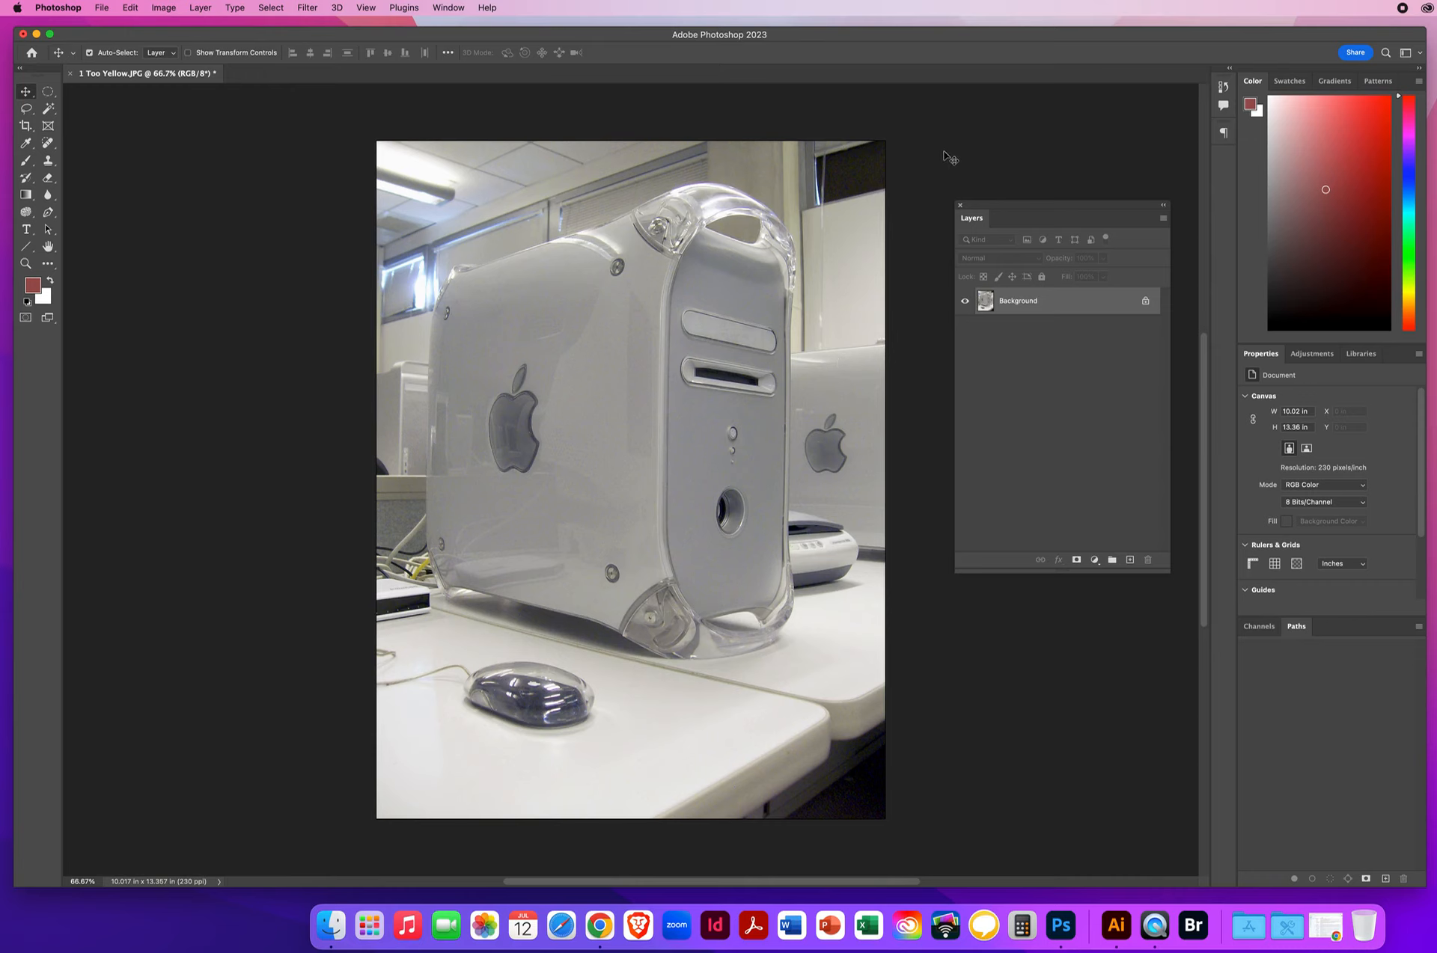